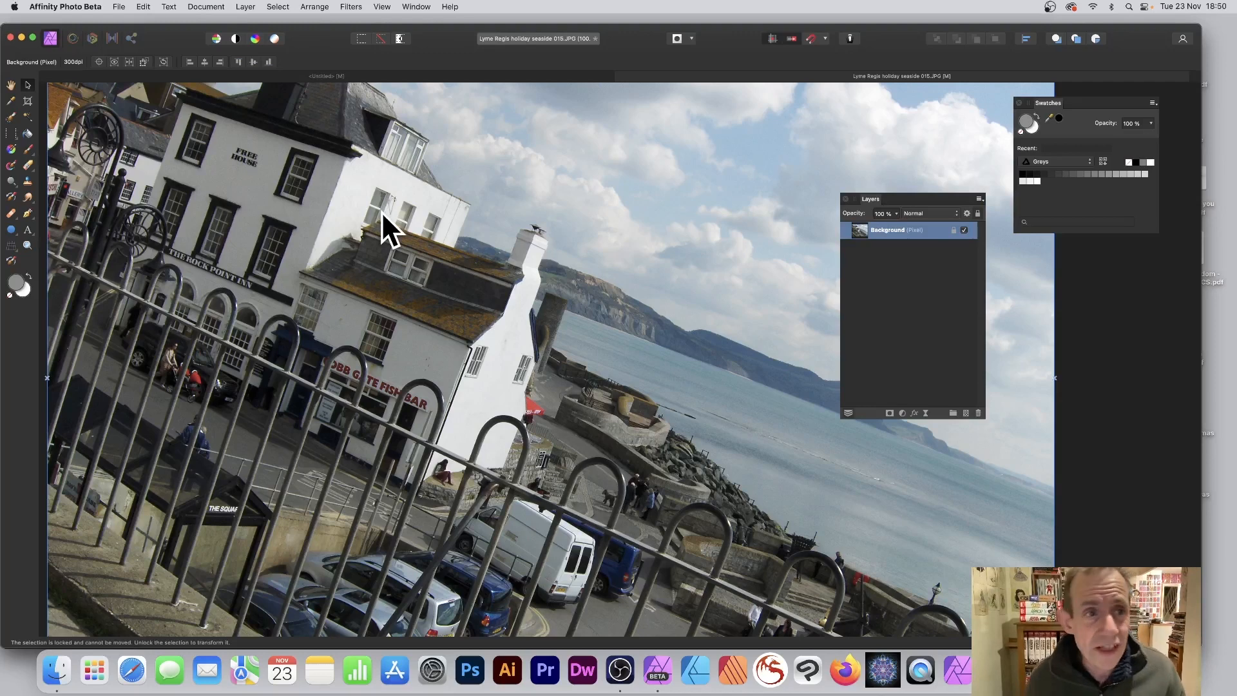
# Select the photo's midtones via Select > Tonal Range, then return to the Select menu.
pyautogui.click(278, 7)
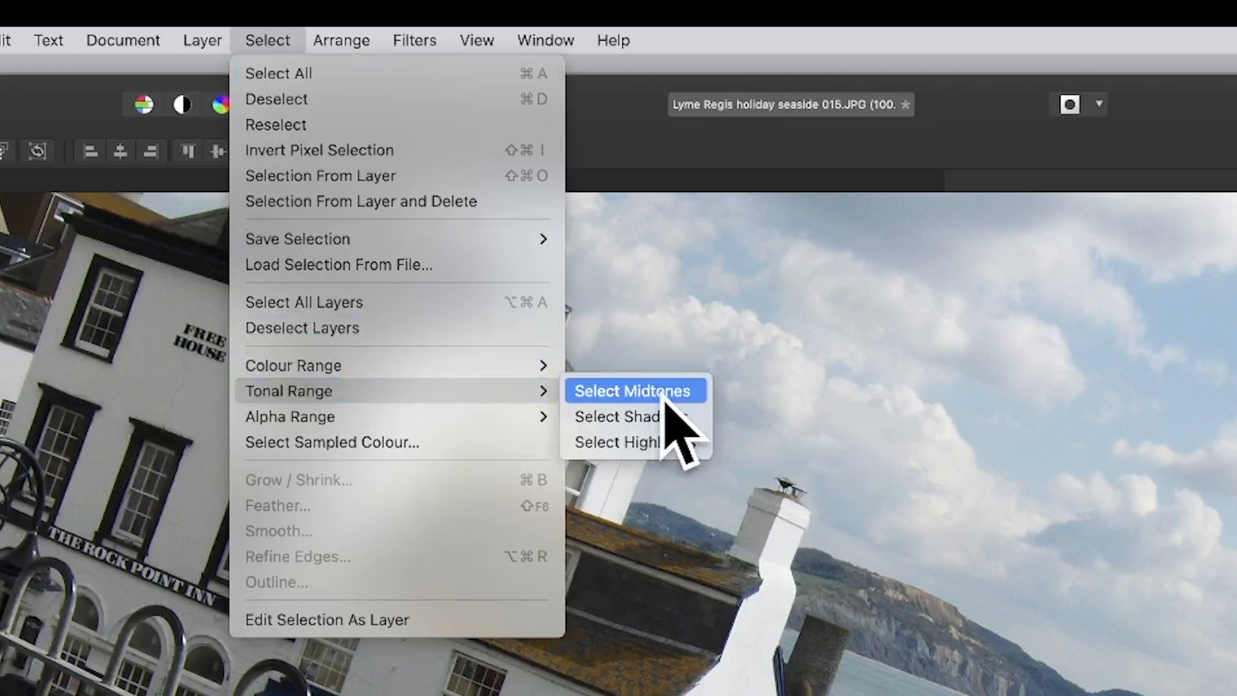
pyautogui.click(633, 389)
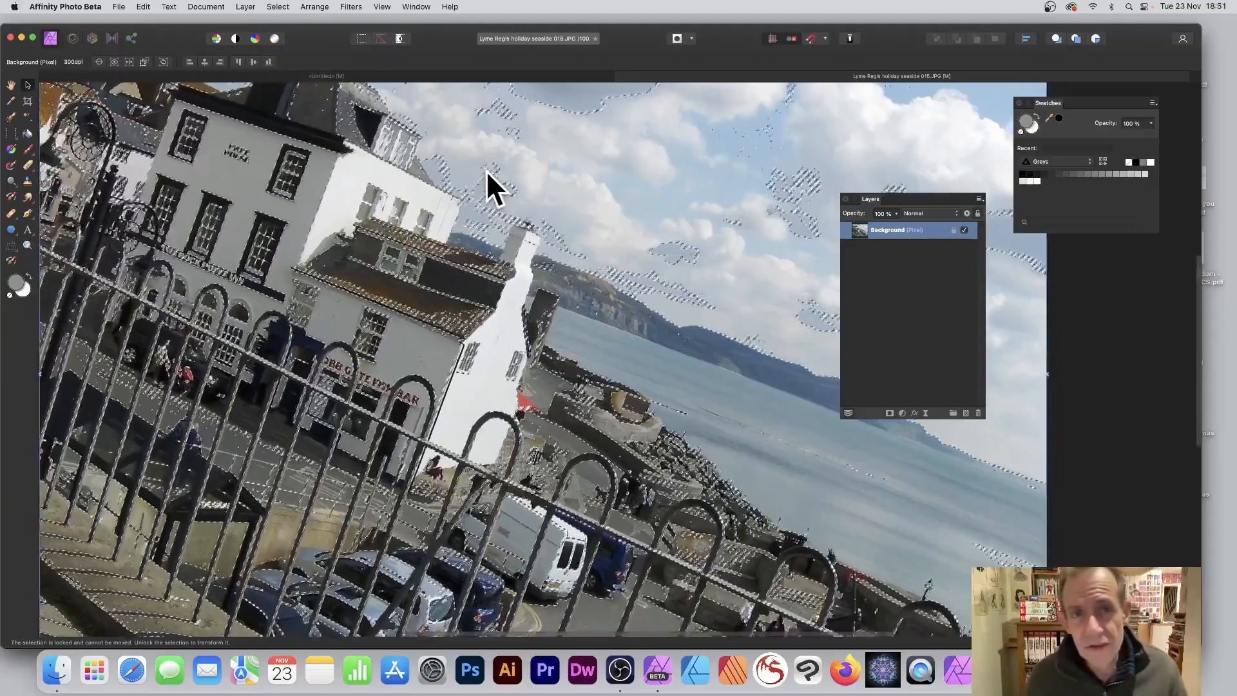
pyautogui.click(277, 7)
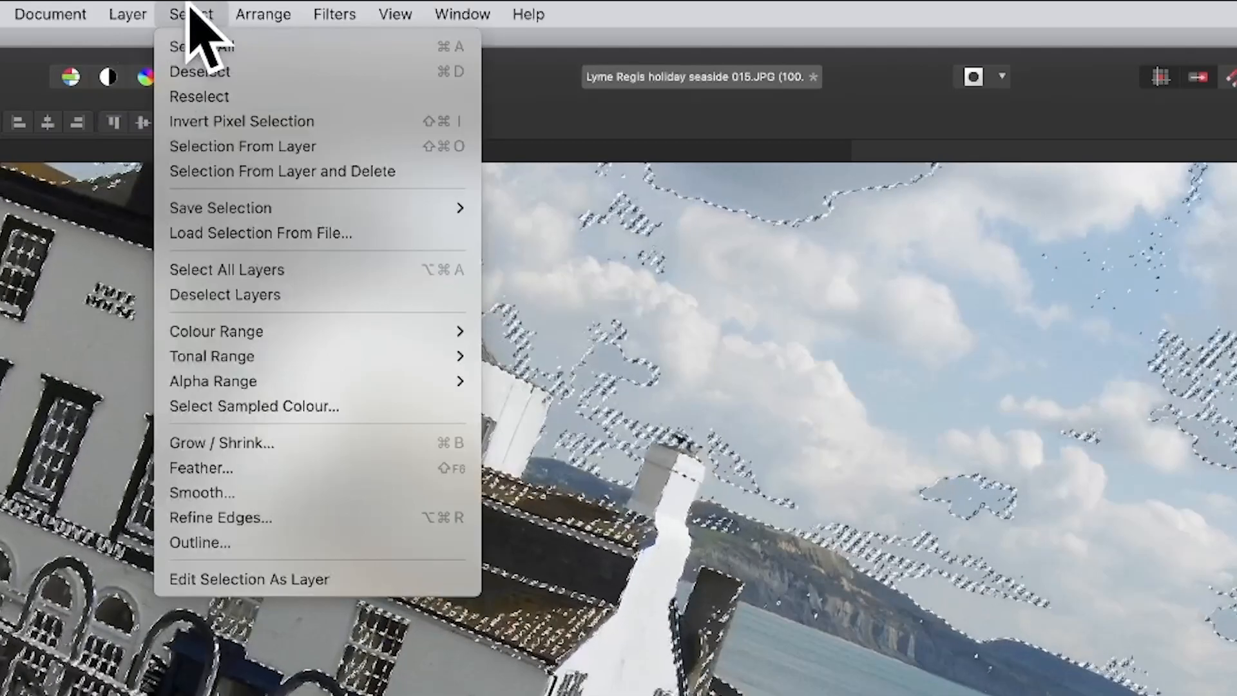
# Start an Outline Selection on the midtones and begin editing its radius.
pyautogui.click(199, 542)
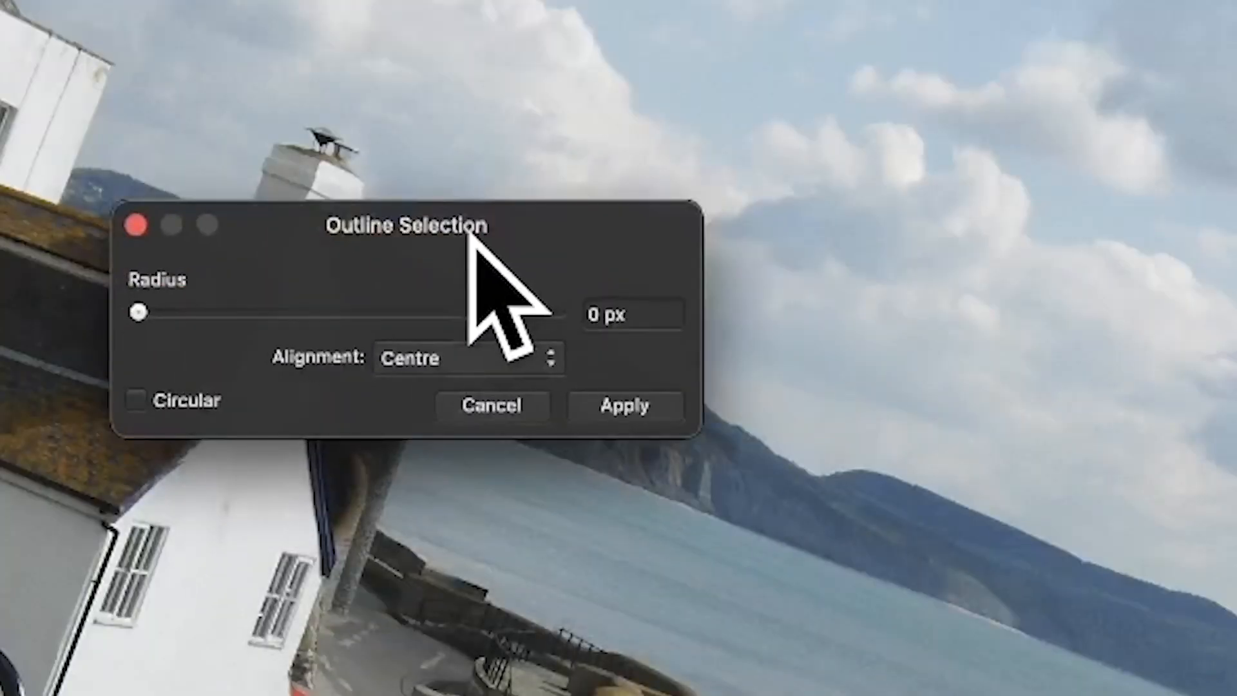
pyautogui.click(628, 315)
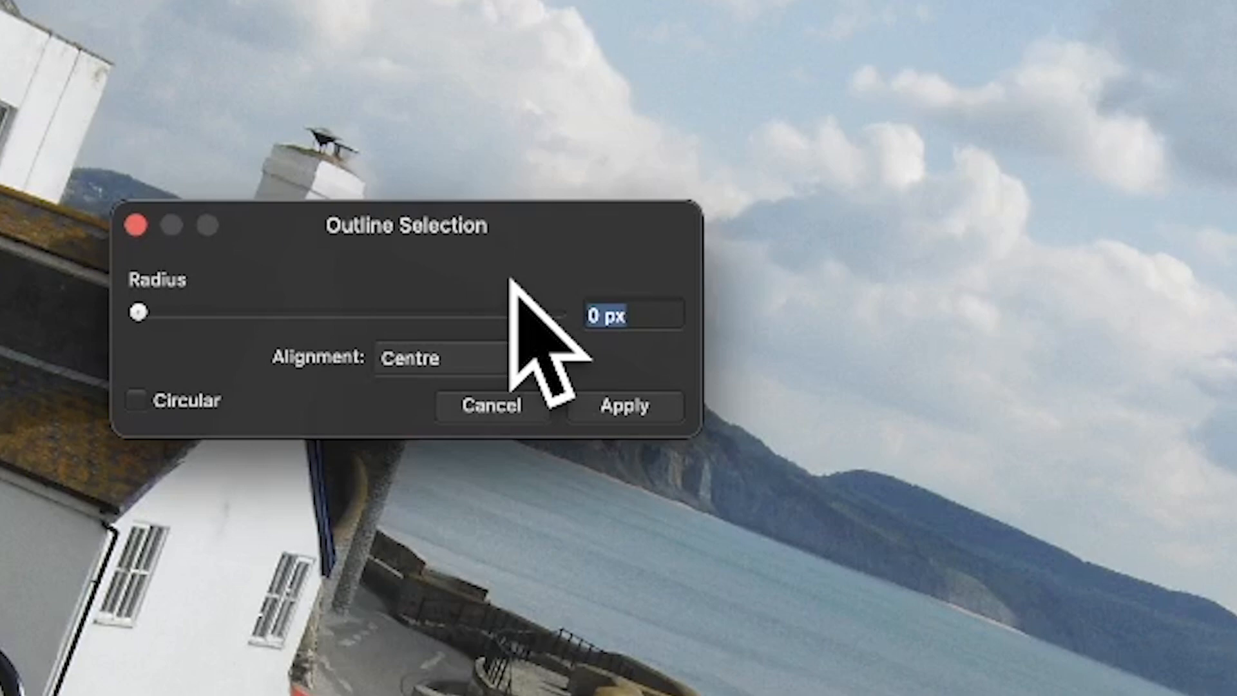
pyautogui.moveTo(718, 371)
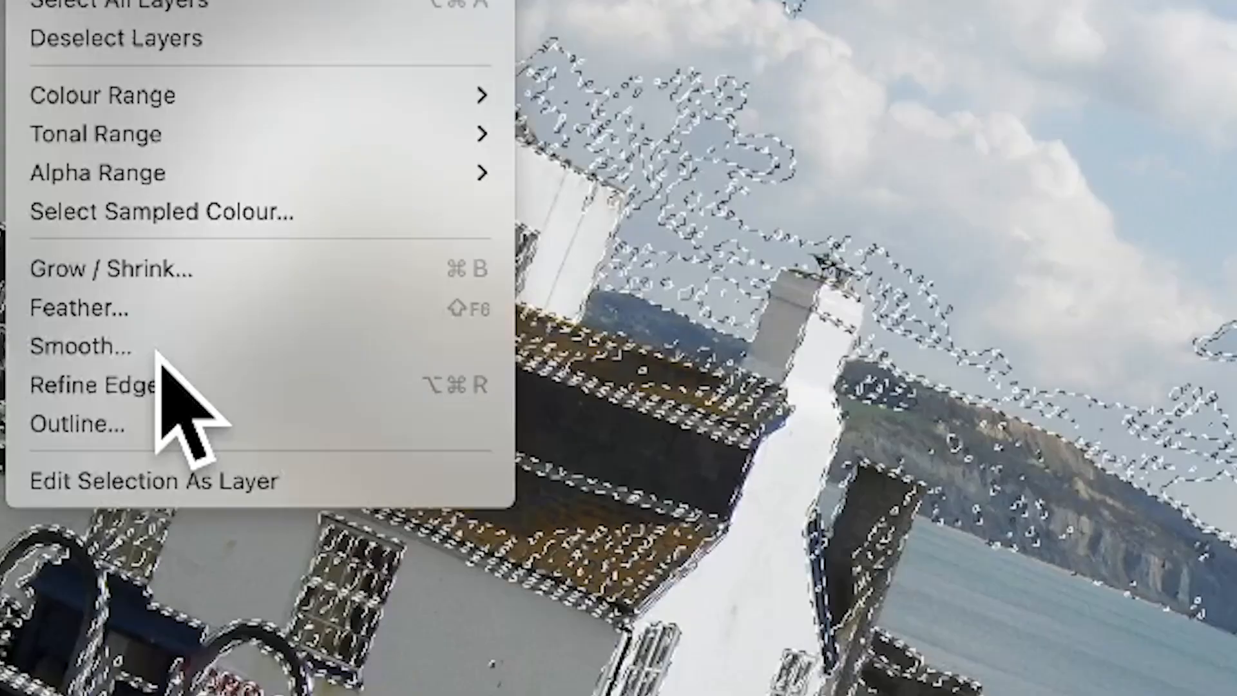
# Smooth the outline selection with a 3.3 px radius and apply it.
pyautogui.click(81, 346)
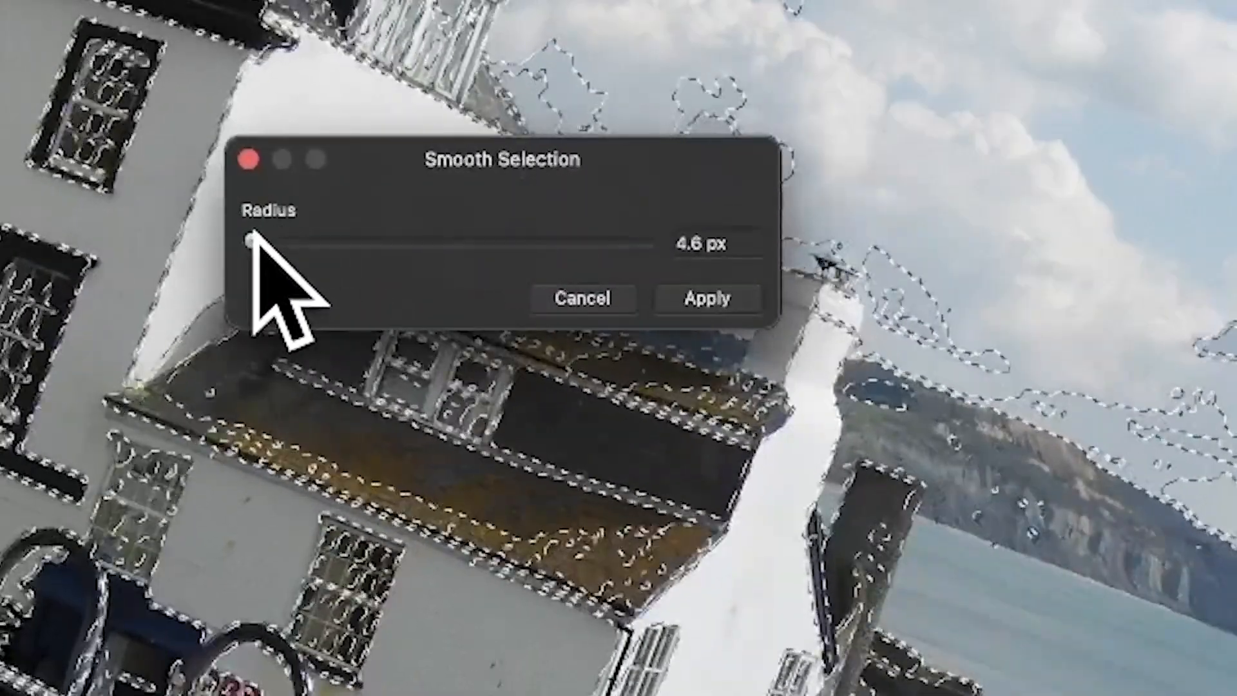
pyautogui.moveTo(249, 244); pyautogui.dragTo(251, 244)
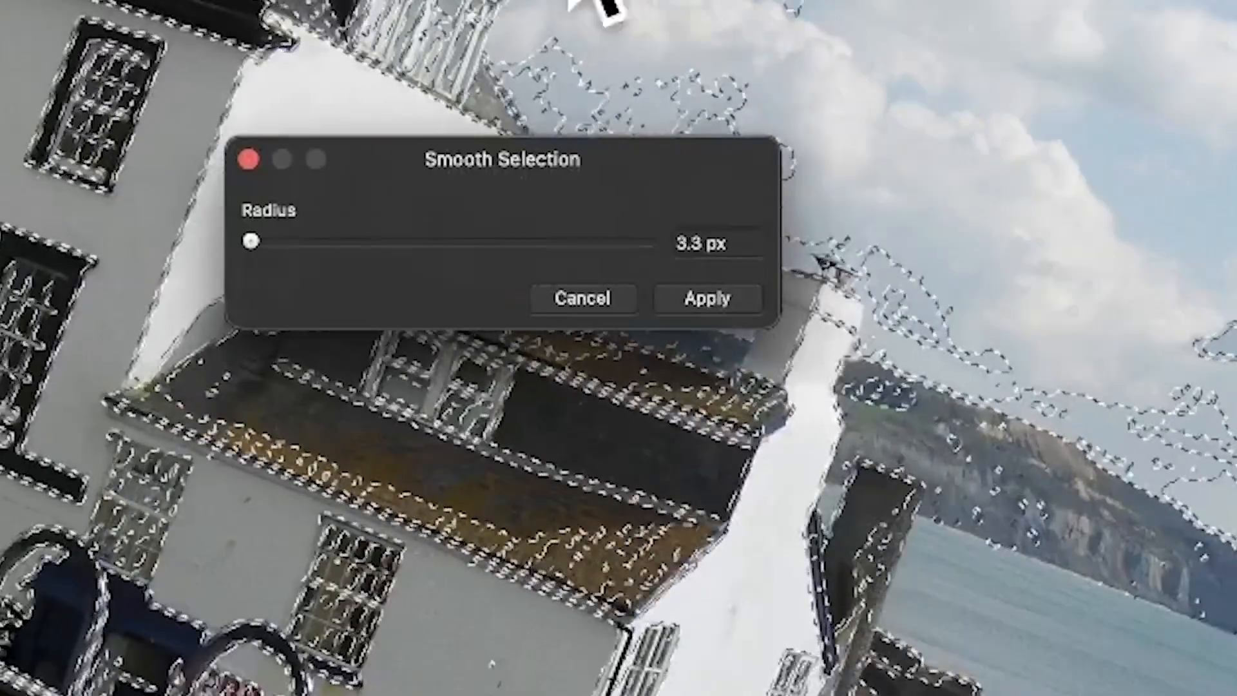
pyautogui.moveTo(946, 24)
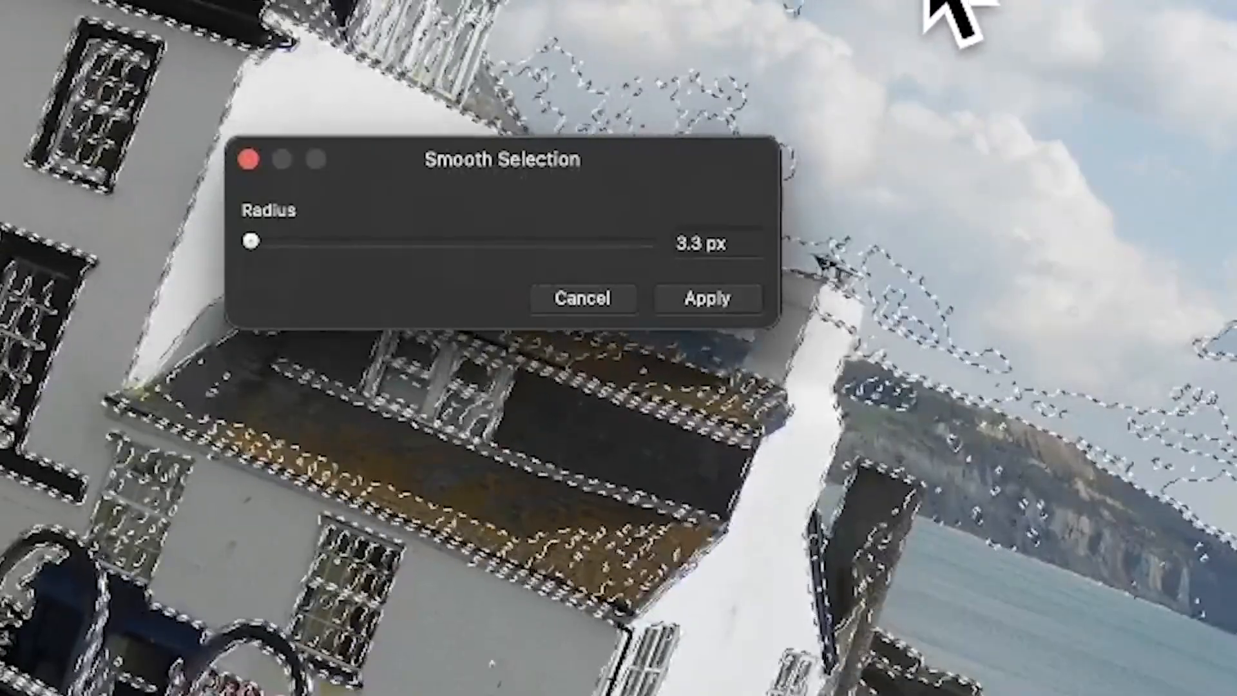
pyautogui.click(706, 298)
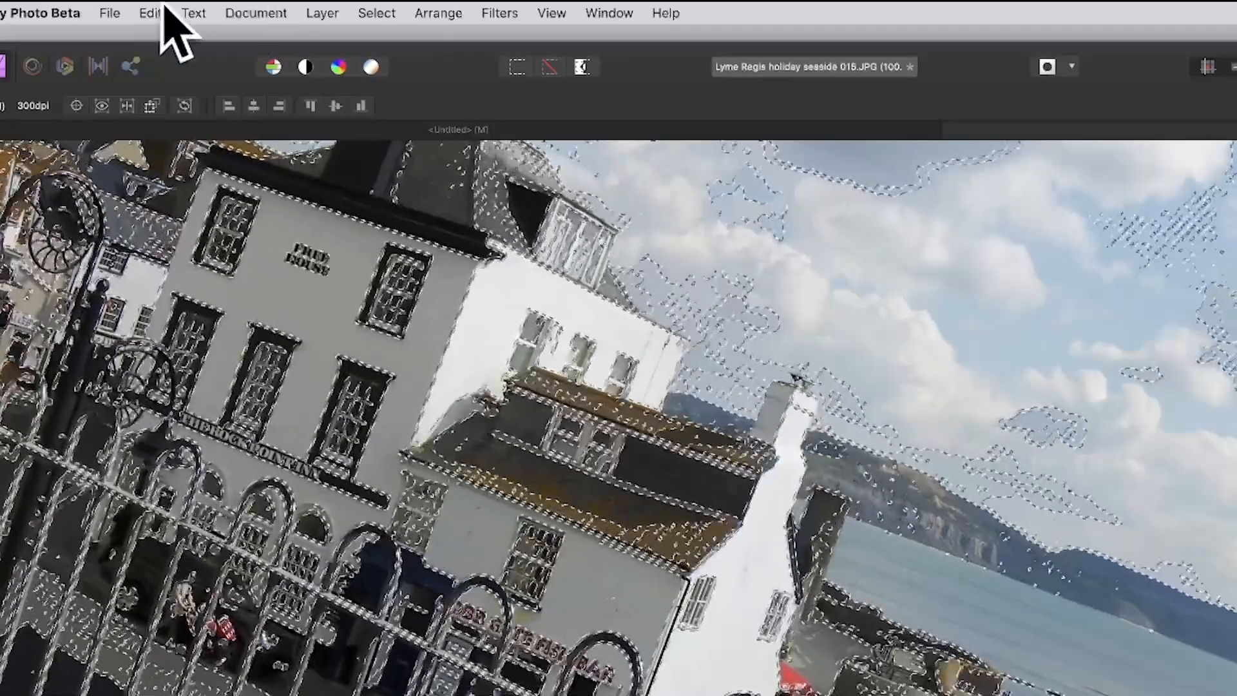
# Copy the outline onto a new sketch layer and unlock and reveal the original photo layer.
pyautogui.click(149, 13)
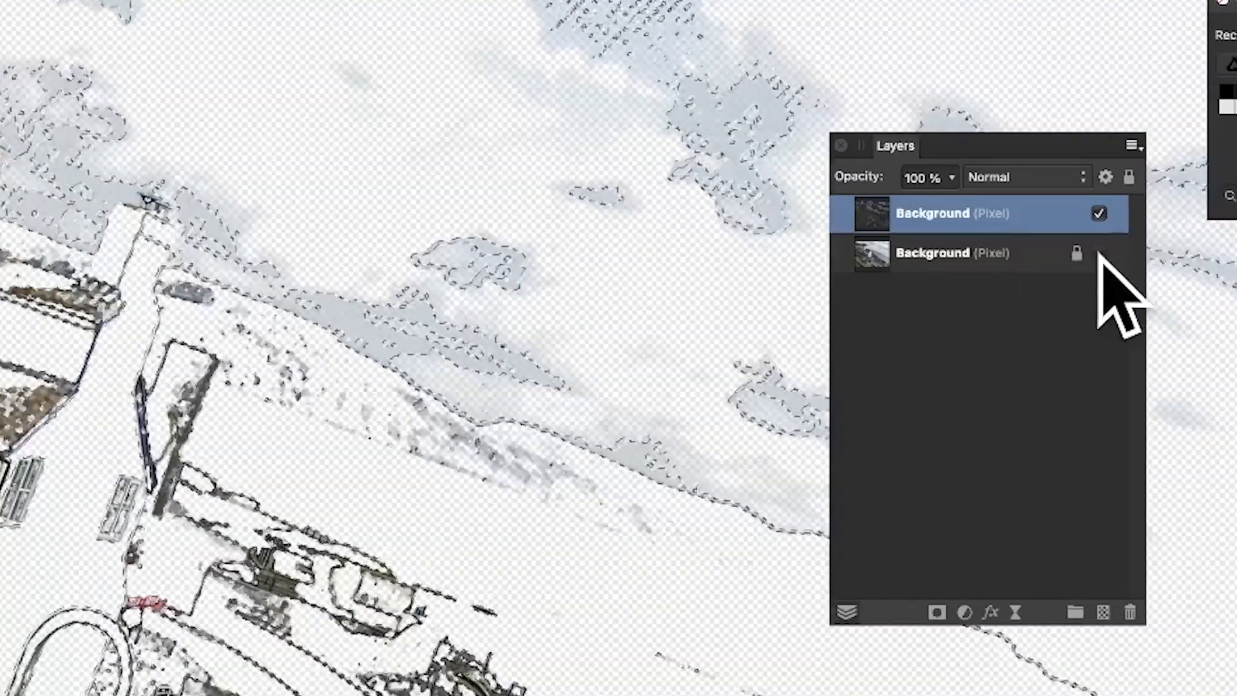
pyautogui.click(237, 18)
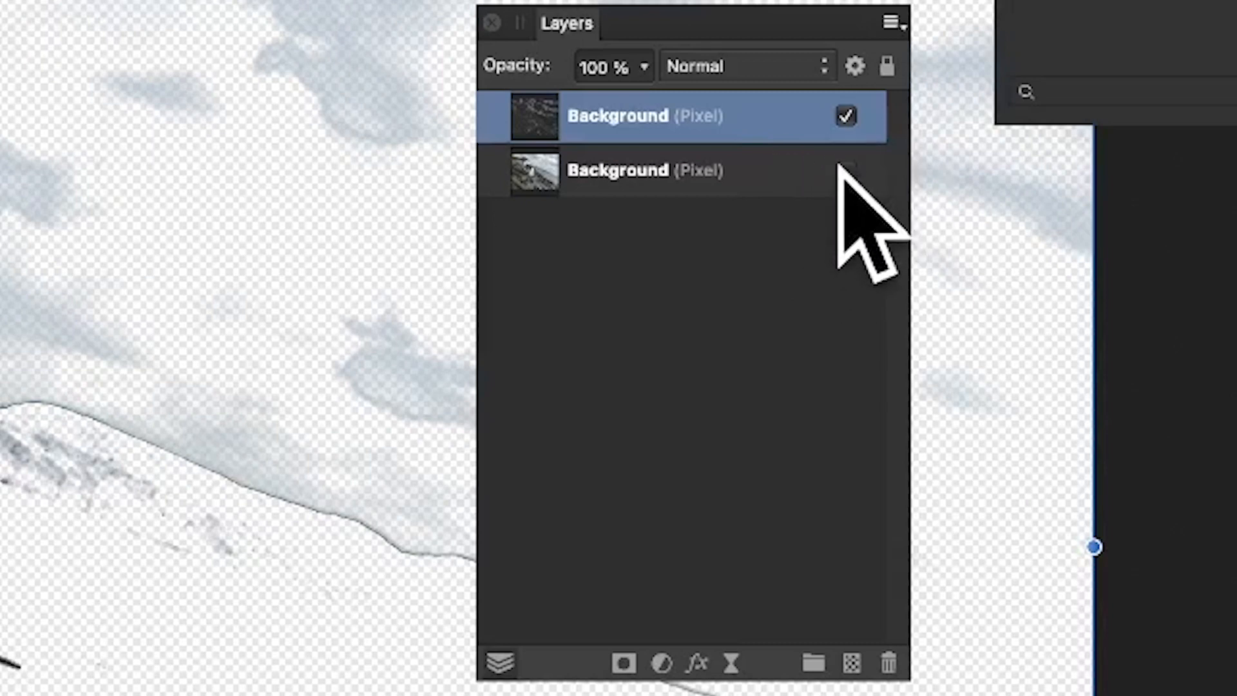
pyautogui.click(845, 169)
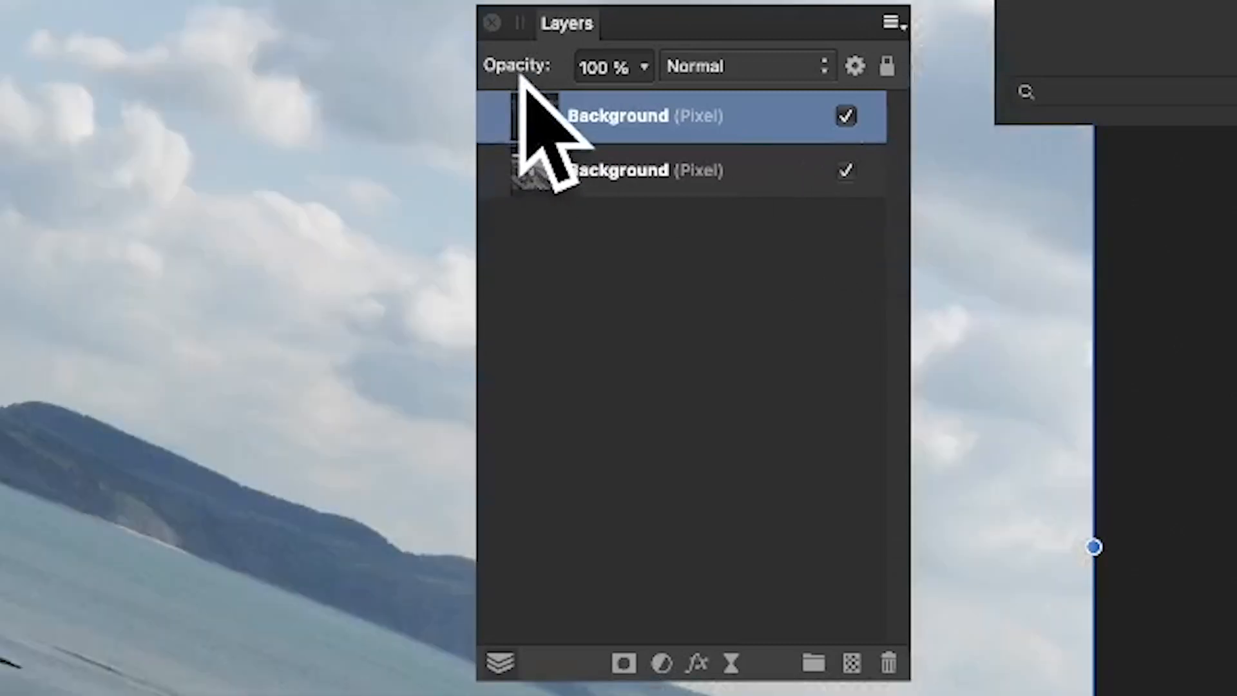
# Move the sketch layer beneath the photo and select it for layer effects.
pyautogui.click(639, 170)
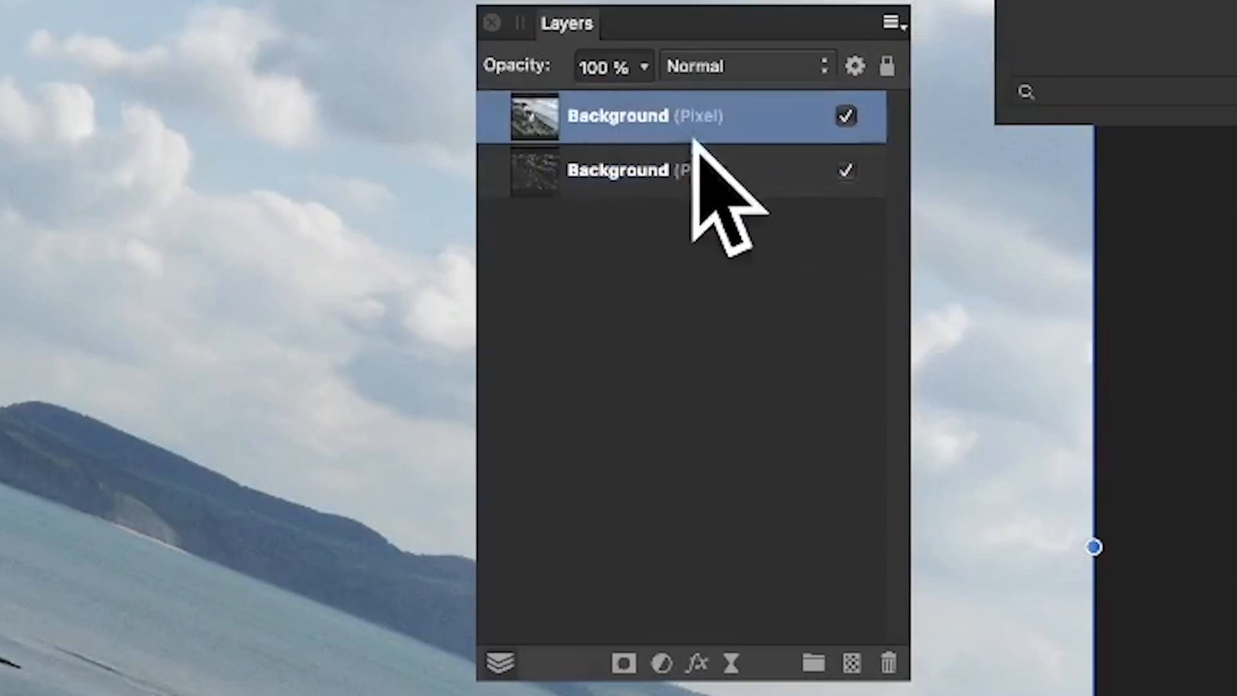
pyautogui.click(618, 170)
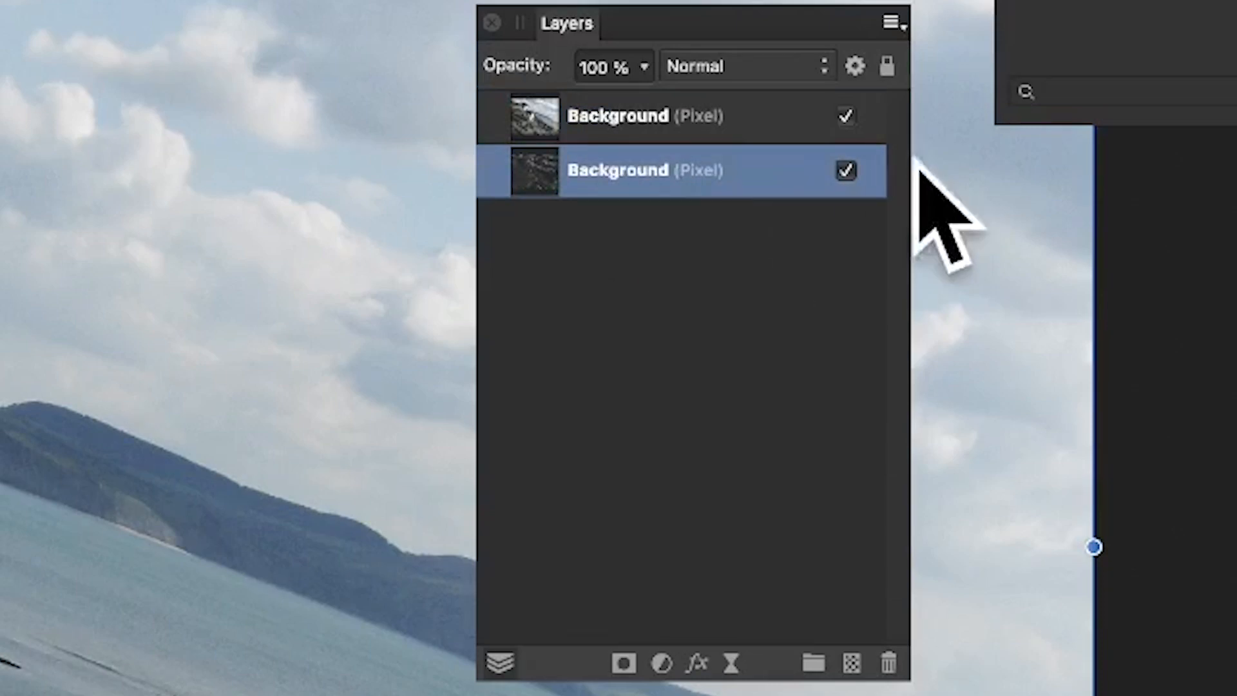
pyautogui.click(845, 116)
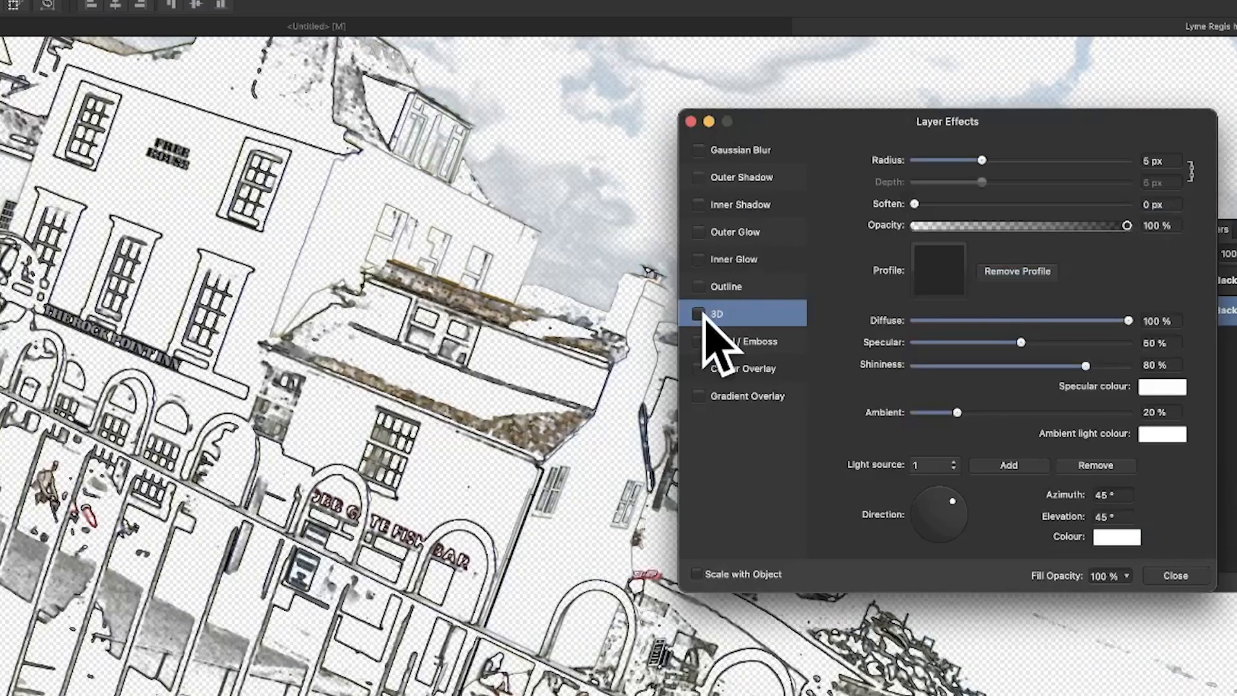
# Enable a 3D effect at 15.7 px radius with shifted light direction, and tick Gaussian Blur.
pyautogui.moveTo(982, 160); pyautogui.dragTo(1012, 160)
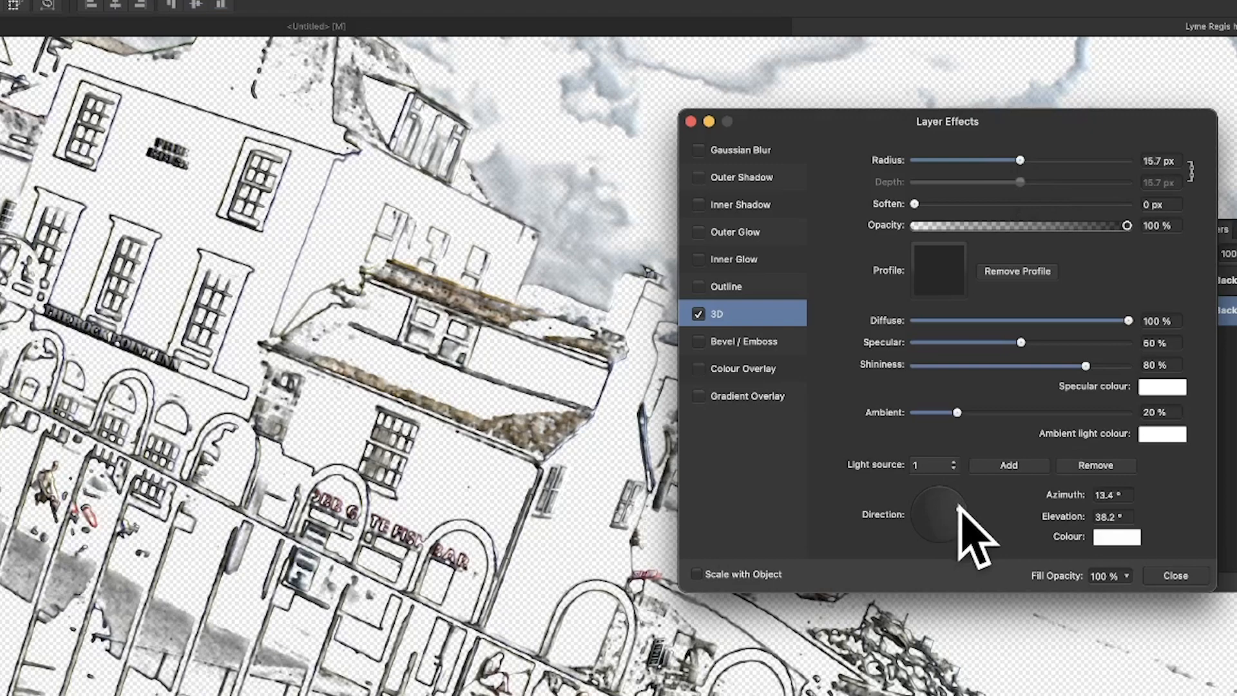
pyautogui.moveTo(946, 513); pyautogui.dragTo(955, 509)
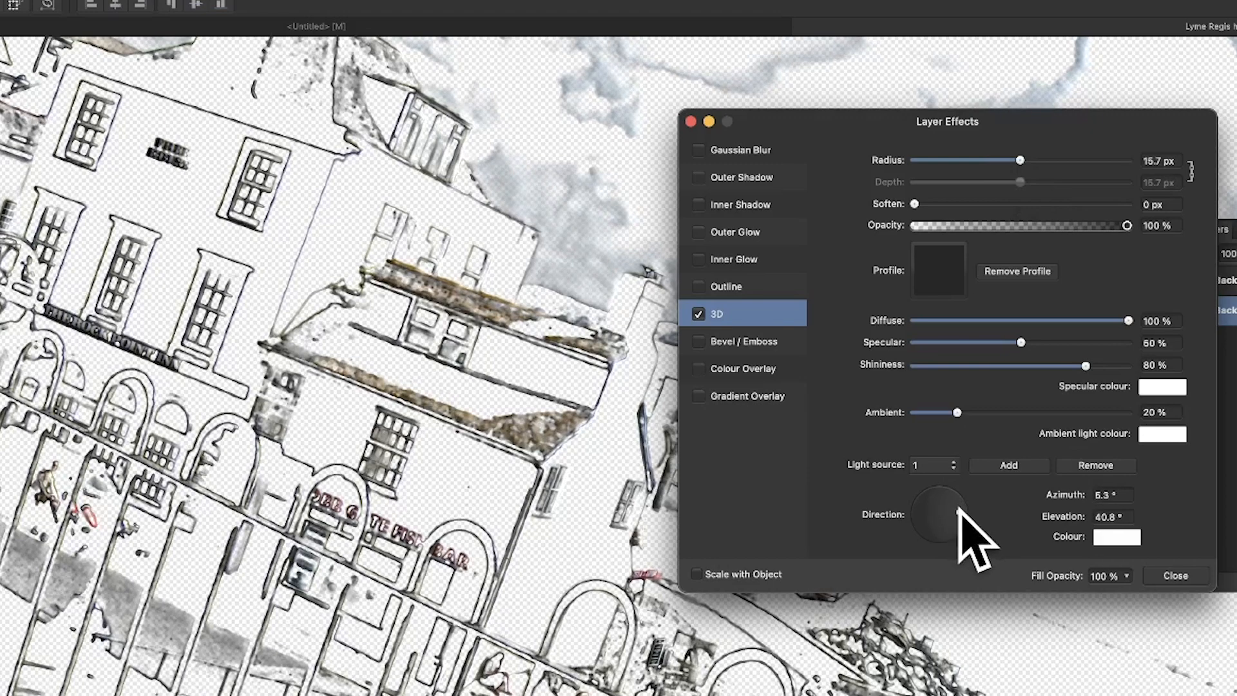
pyautogui.click(739, 149)
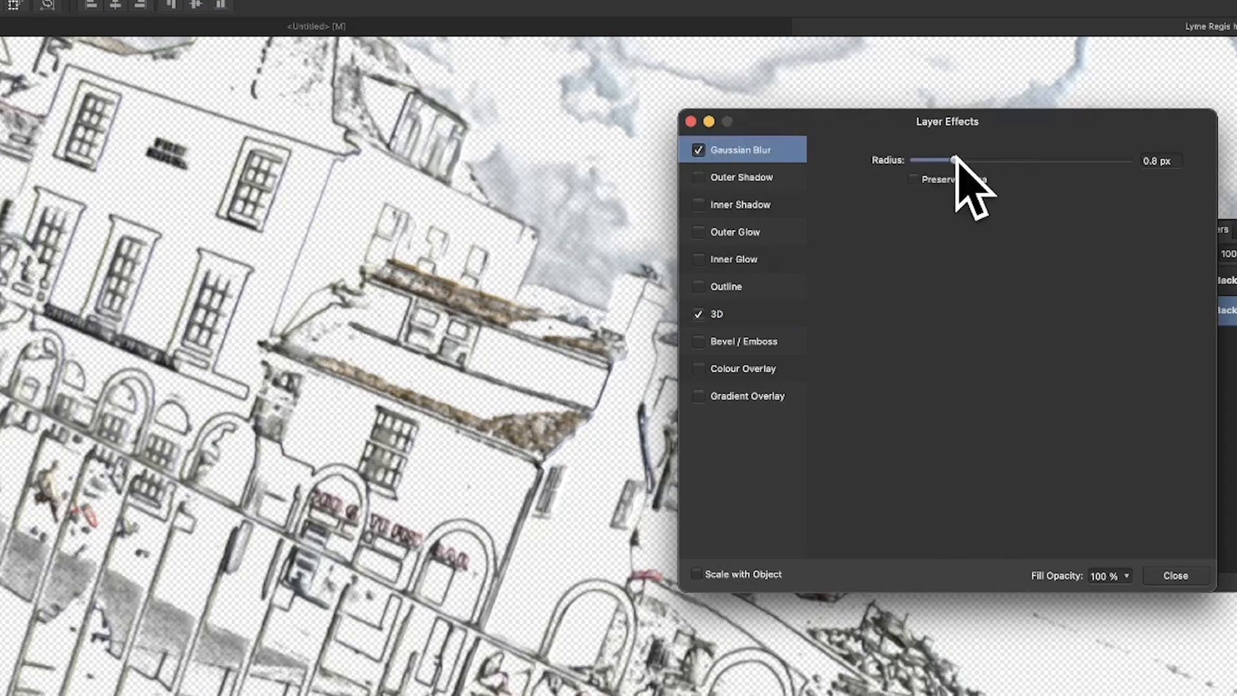
# Raise the Gaussian Blur radius on the sketch layer to about 5.8 px.
pyautogui.moveTo(955, 161); pyautogui.dragTo(969, 162)
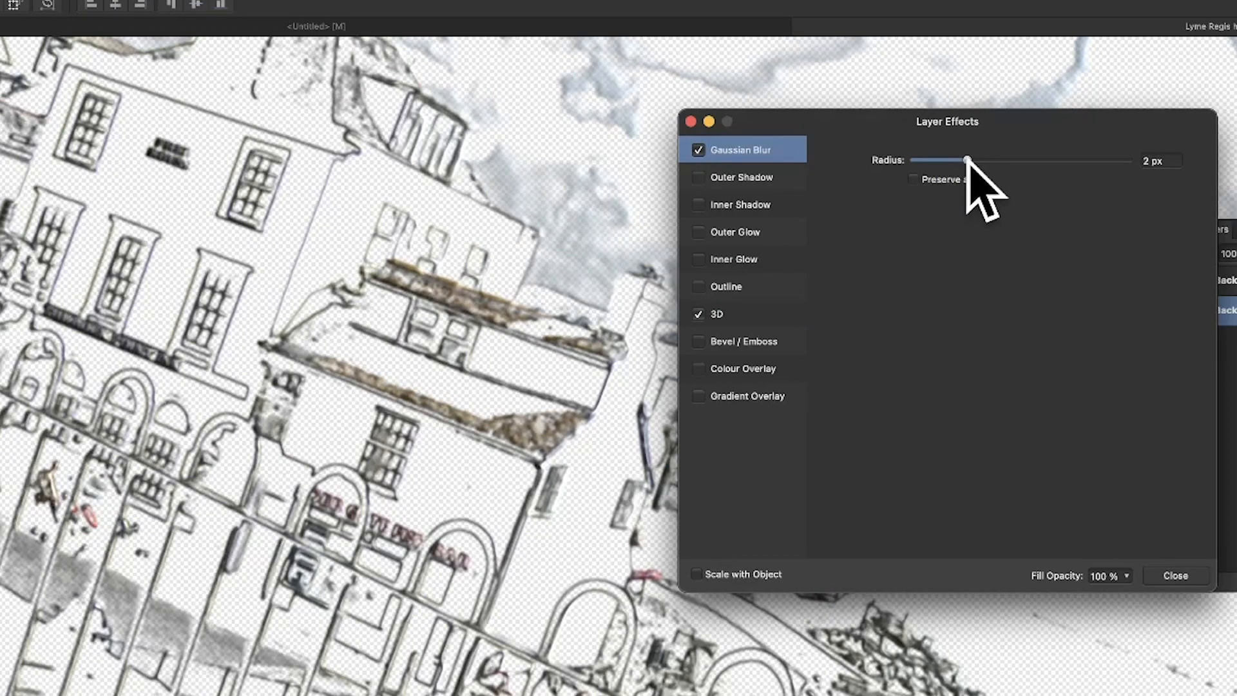
pyautogui.moveTo(969, 161); pyautogui.dragTo(966, 161)
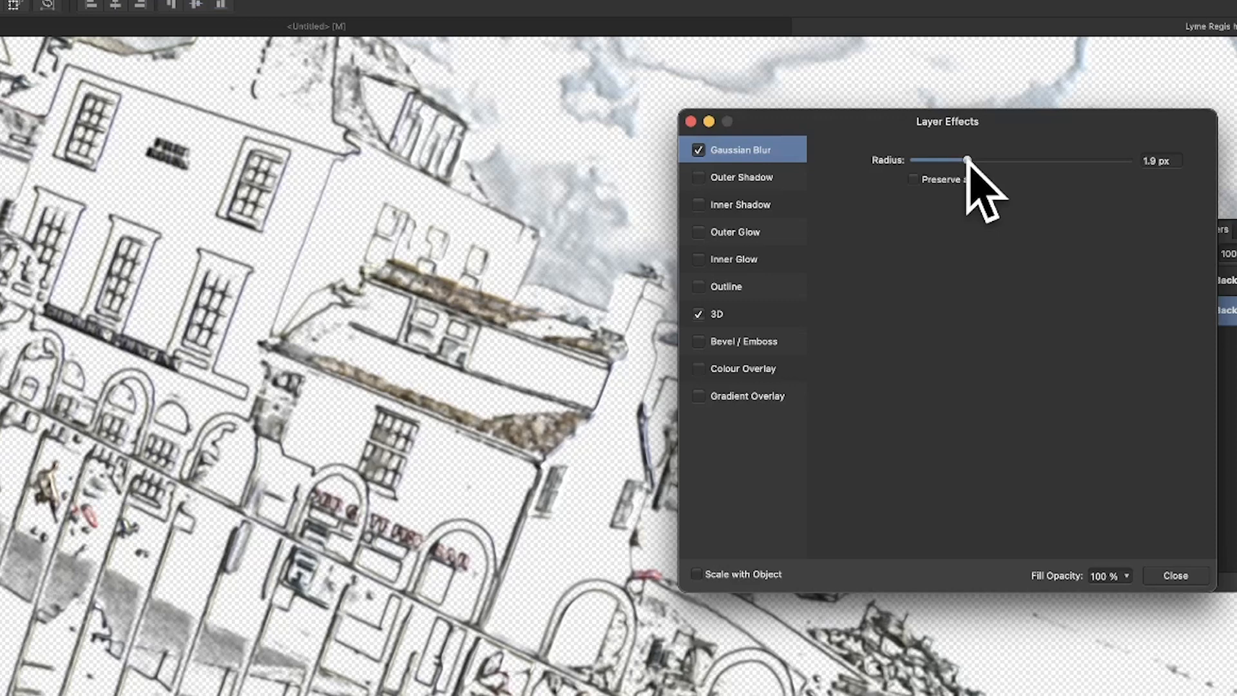
pyautogui.moveTo(967, 162); pyautogui.dragTo(988, 161)
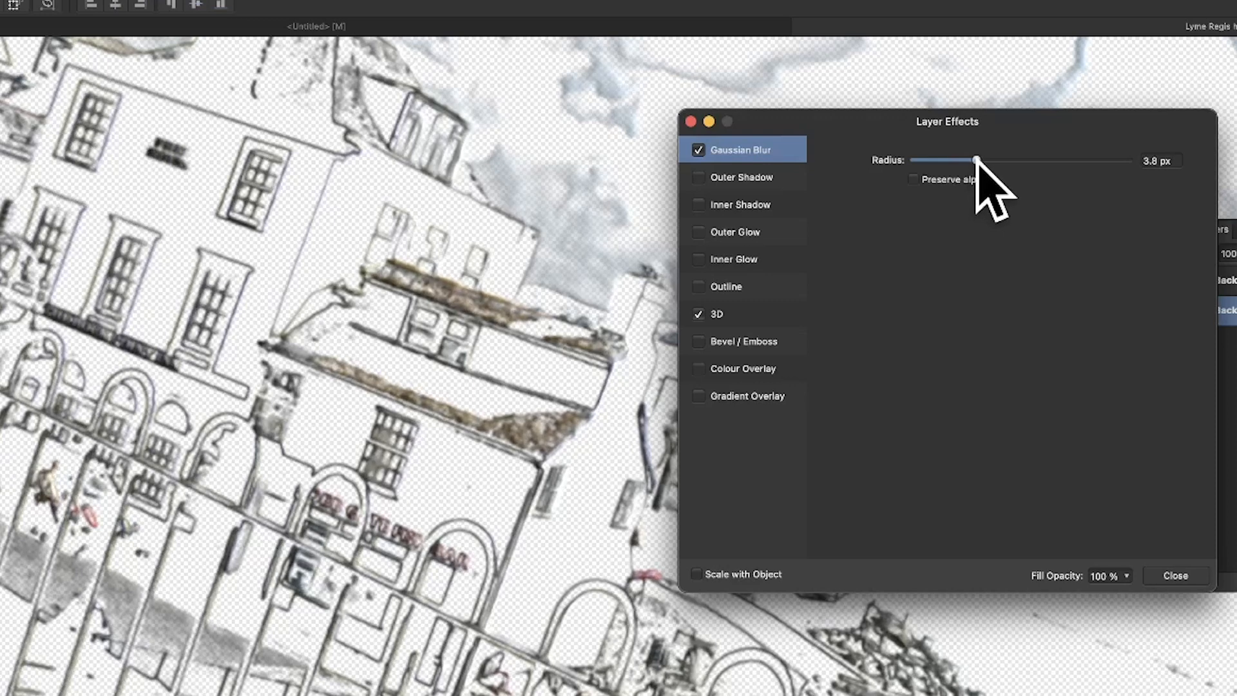
pyautogui.moveTo(970, 161); pyautogui.dragTo(984, 161)
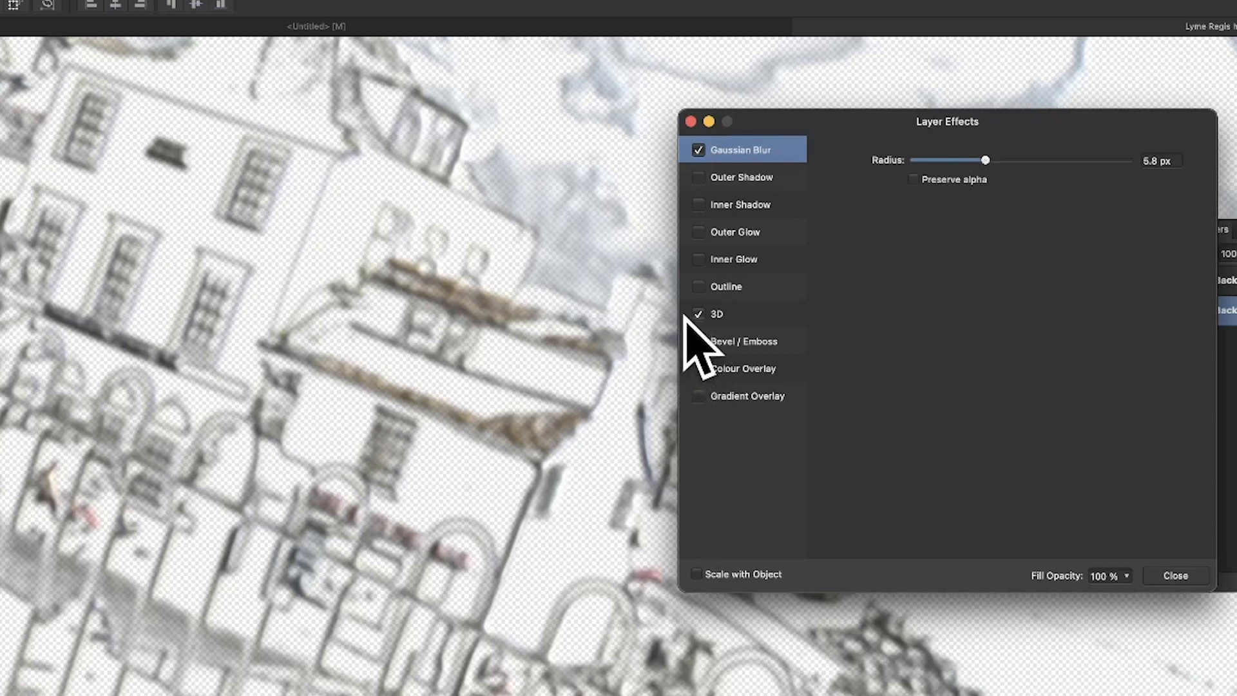
# Toggle the 3D effect off and on to compare, then enable Bevel / Emboss.
pyautogui.click(698, 314)
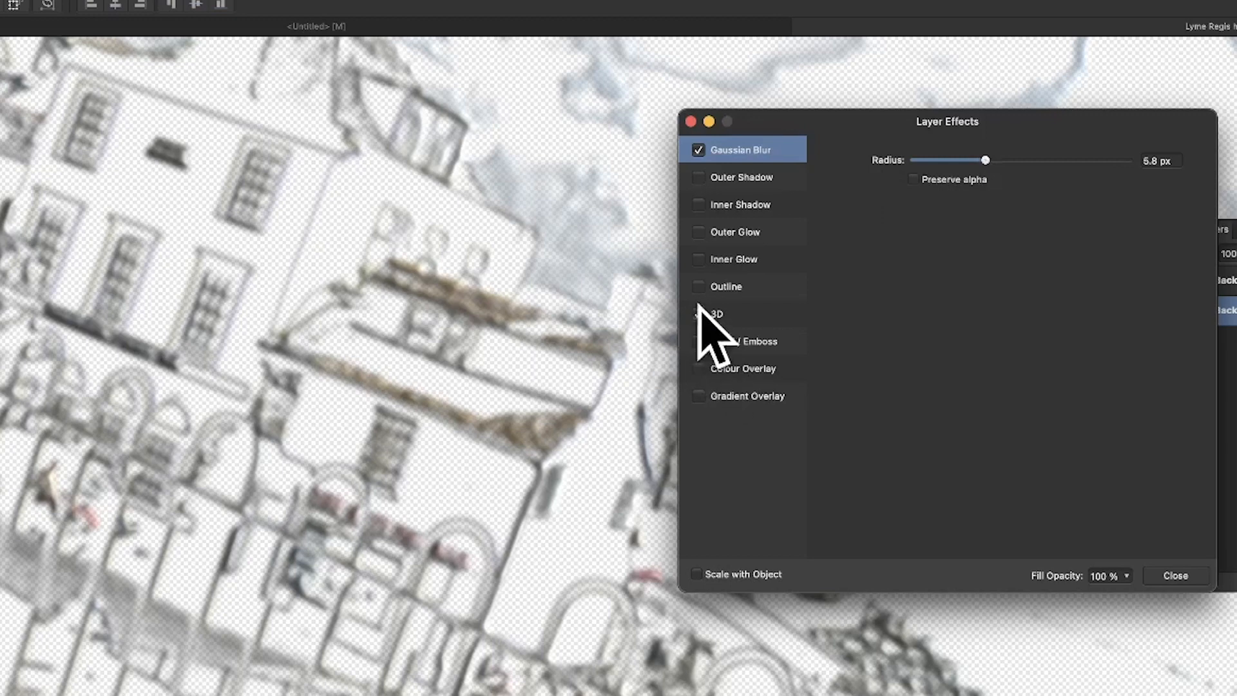
pyautogui.click(697, 314)
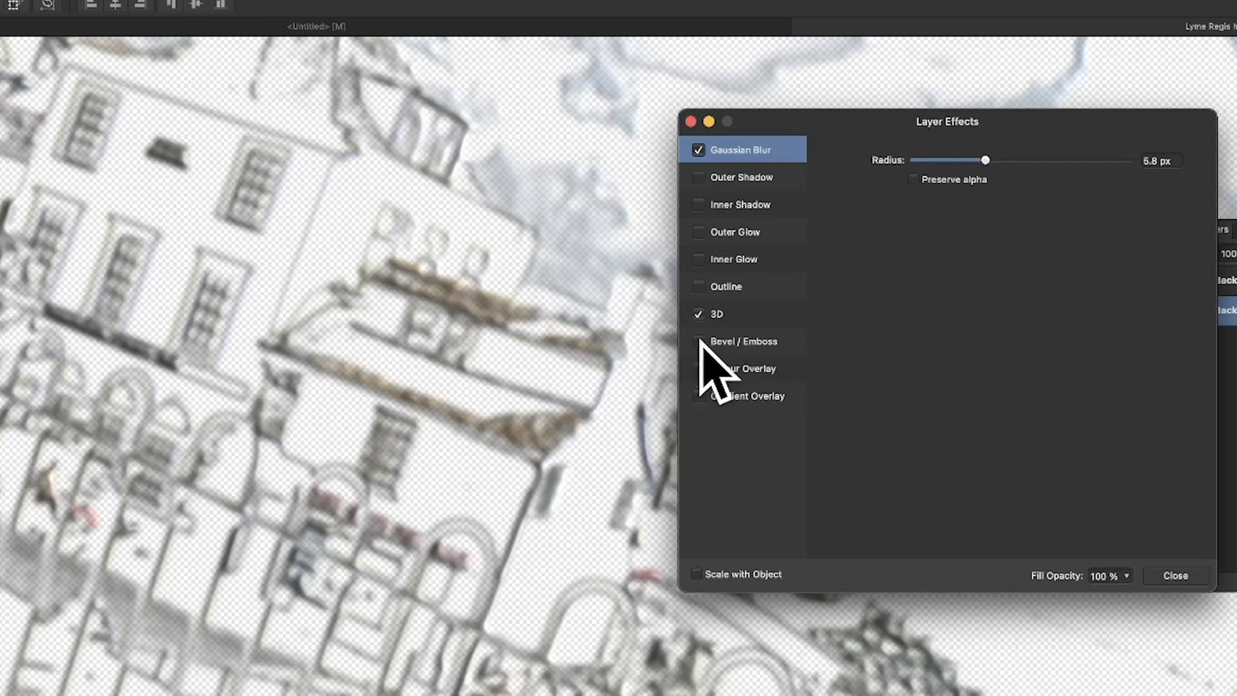
pyautogui.click(741, 341)
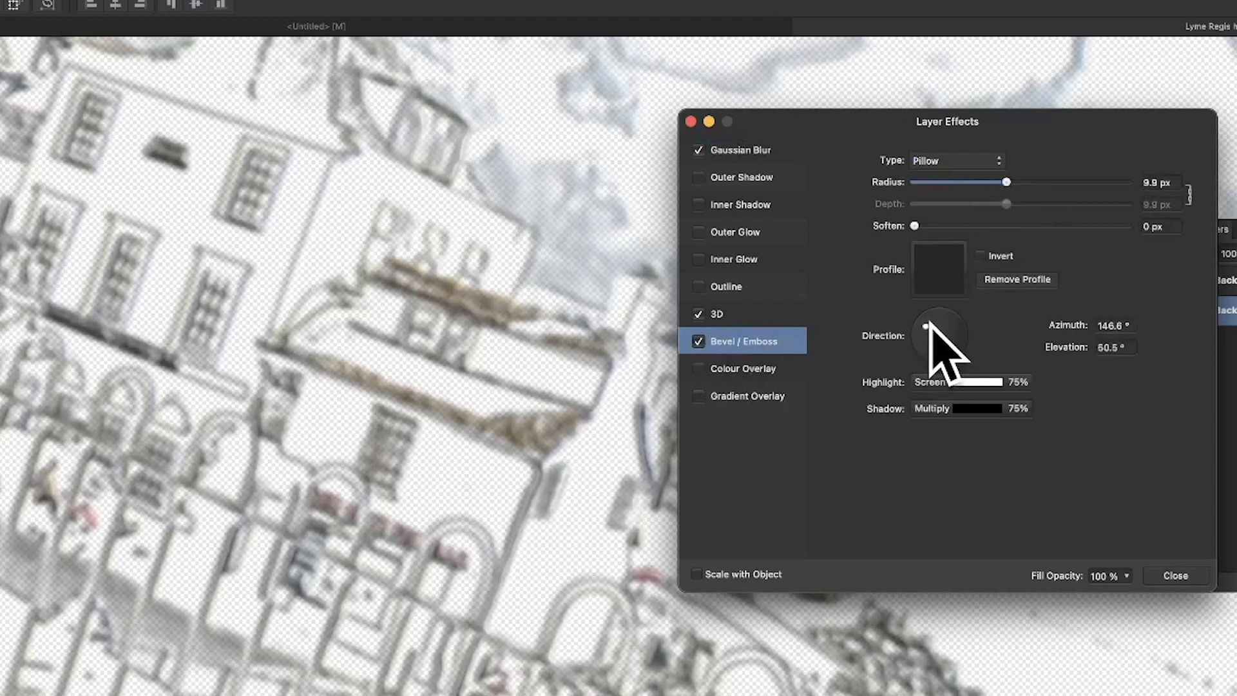
# Set the Pillow emboss light direction to 92° azimuth and 73.5° elevation.
pyautogui.moveTo(951, 331); pyautogui.dragTo(943, 344)
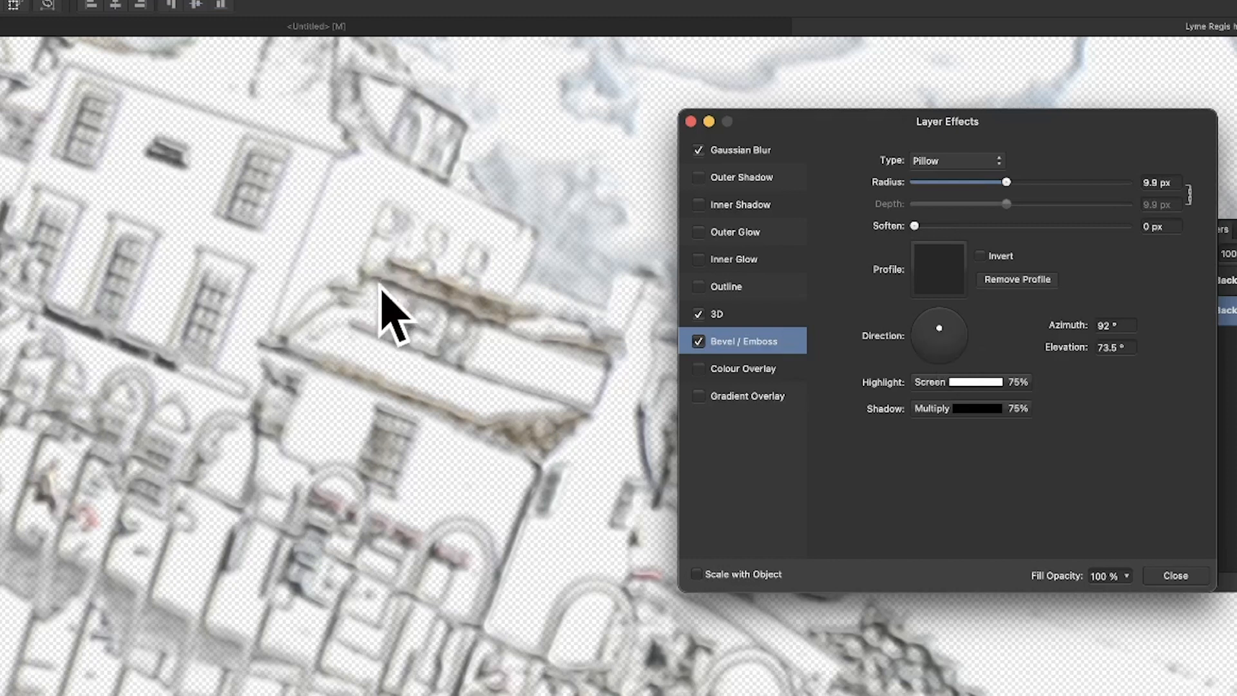
pyautogui.moveTo(1077, 537)
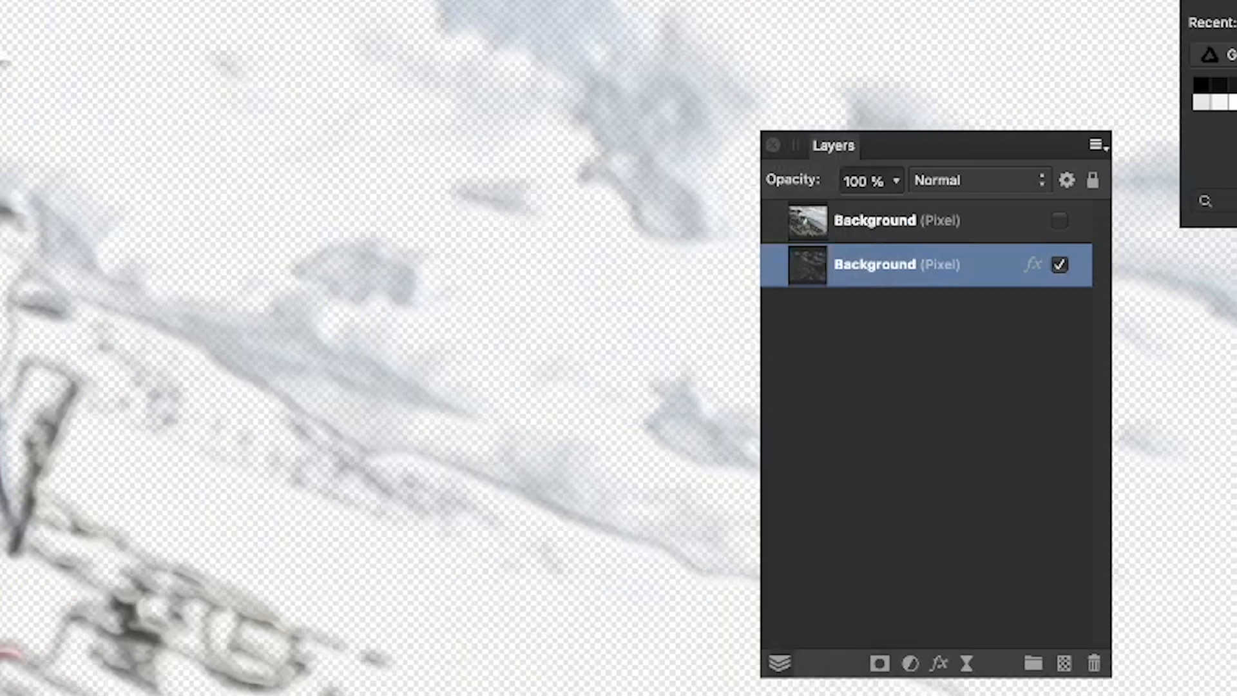
# Select the top Background photo layer and bring up Filters > Distort > Displace at 10 px.
pyautogui.click(907, 220)
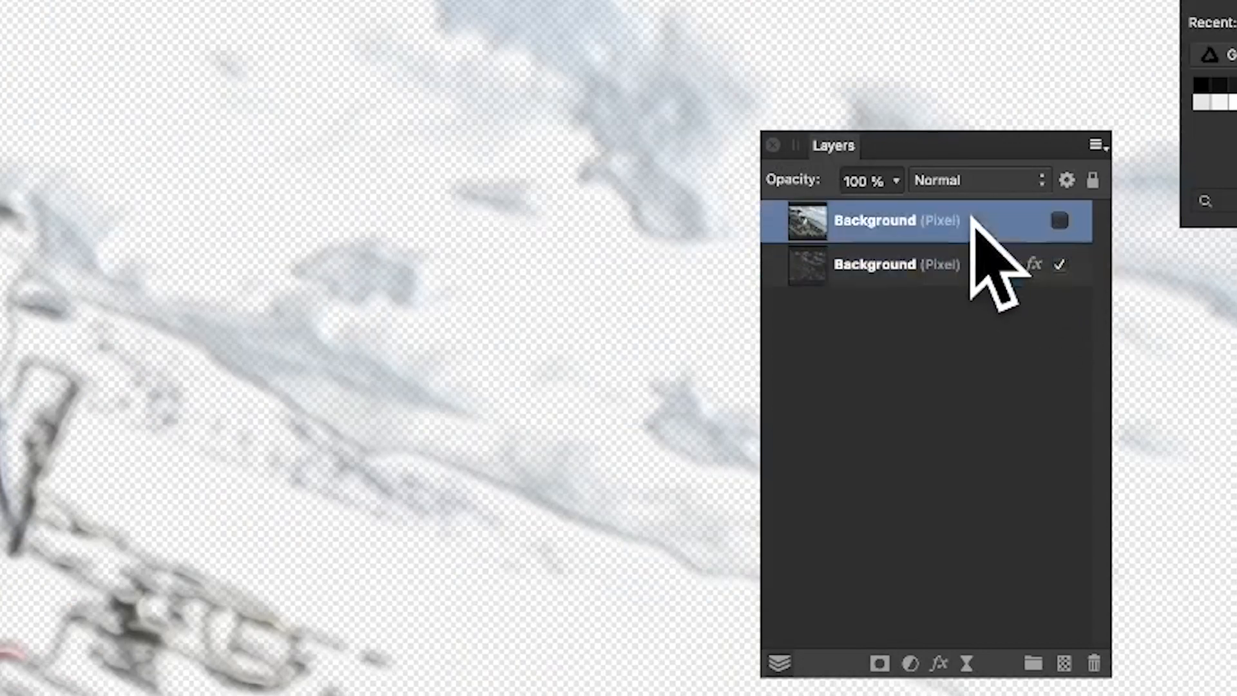
pyautogui.click(1059, 222)
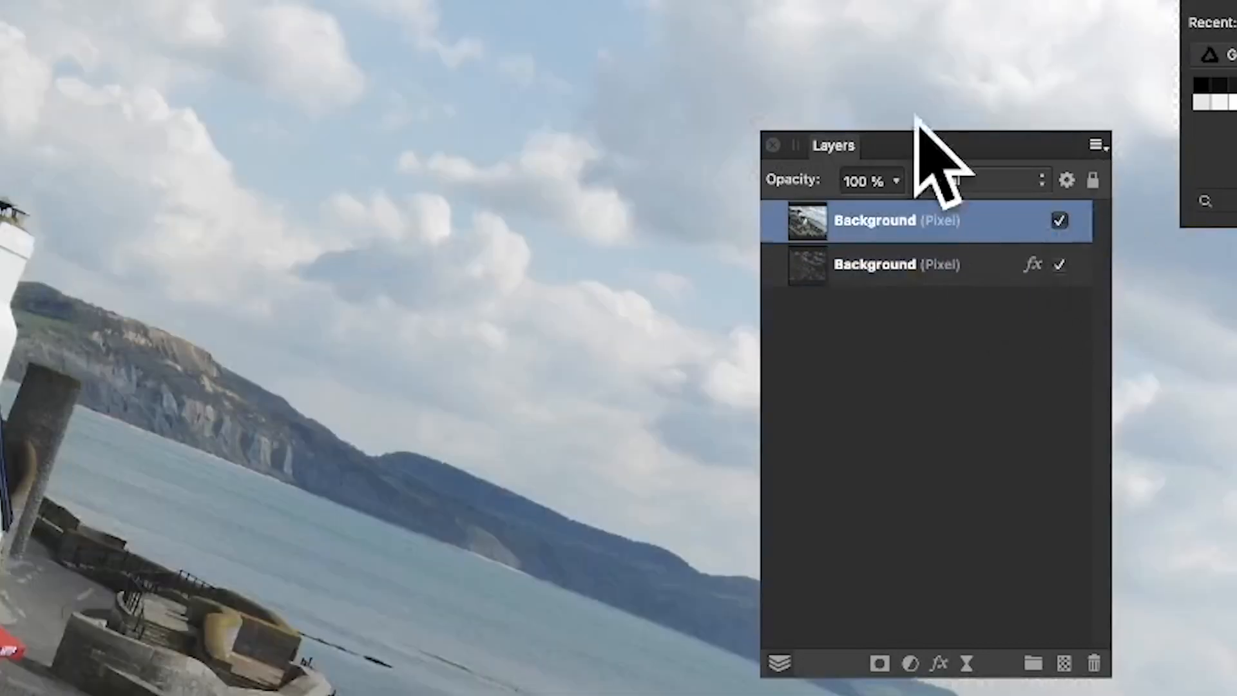
pyautogui.moveTo(426, 141)
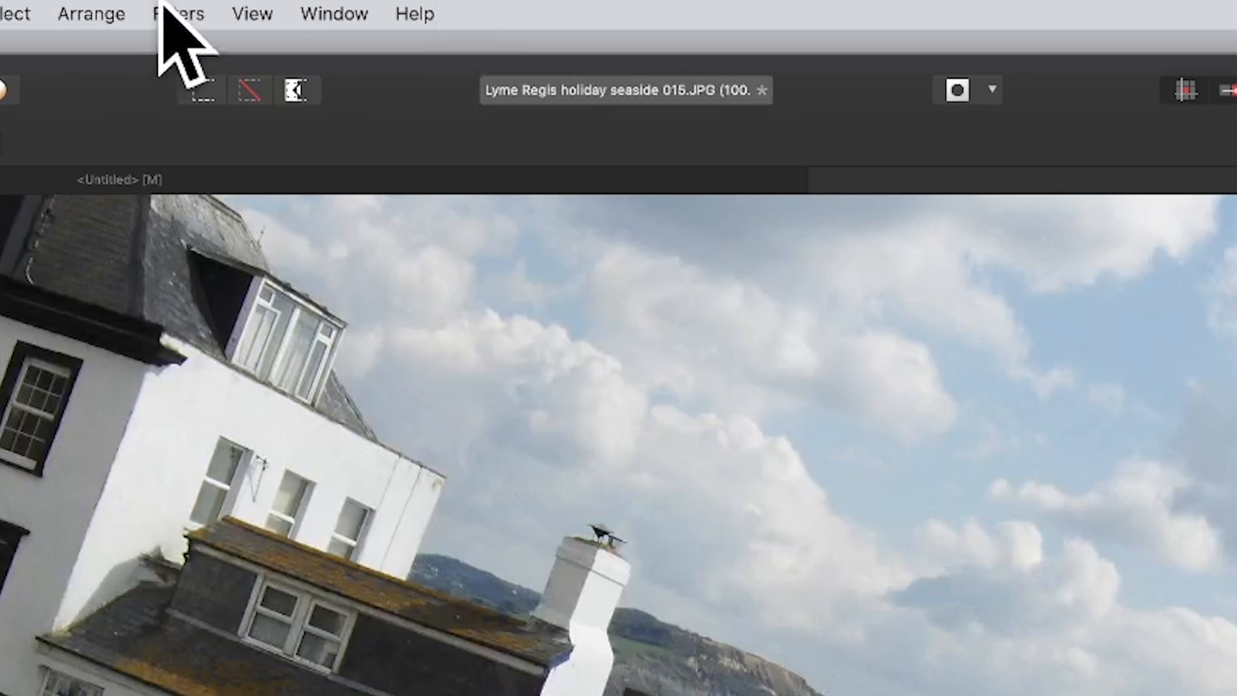
pyautogui.click(251, 14)
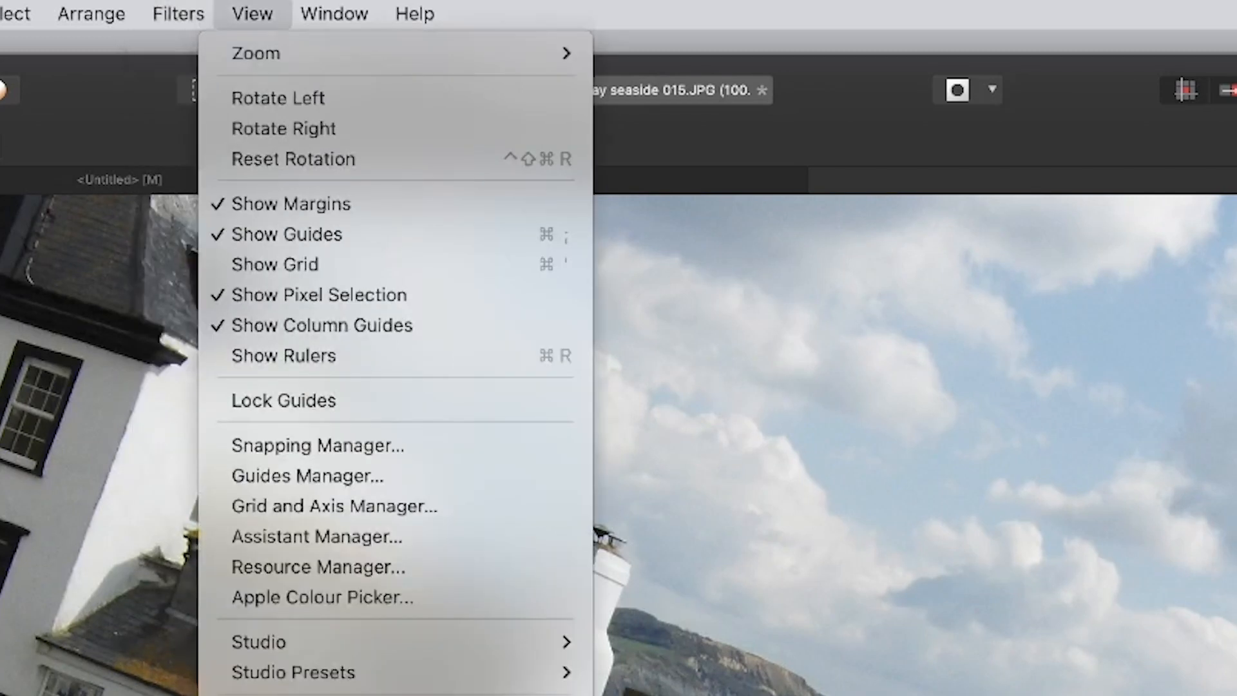
pyautogui.click(178, 14)
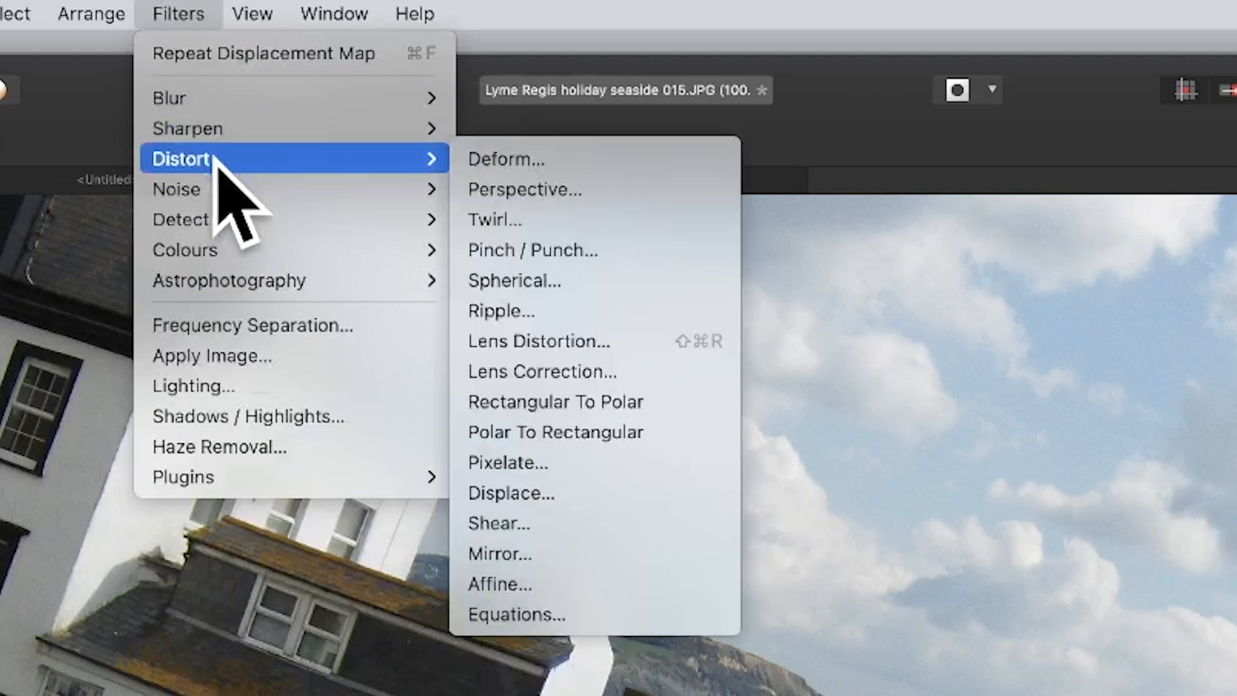
pyautogui.moveTo(509, 493)
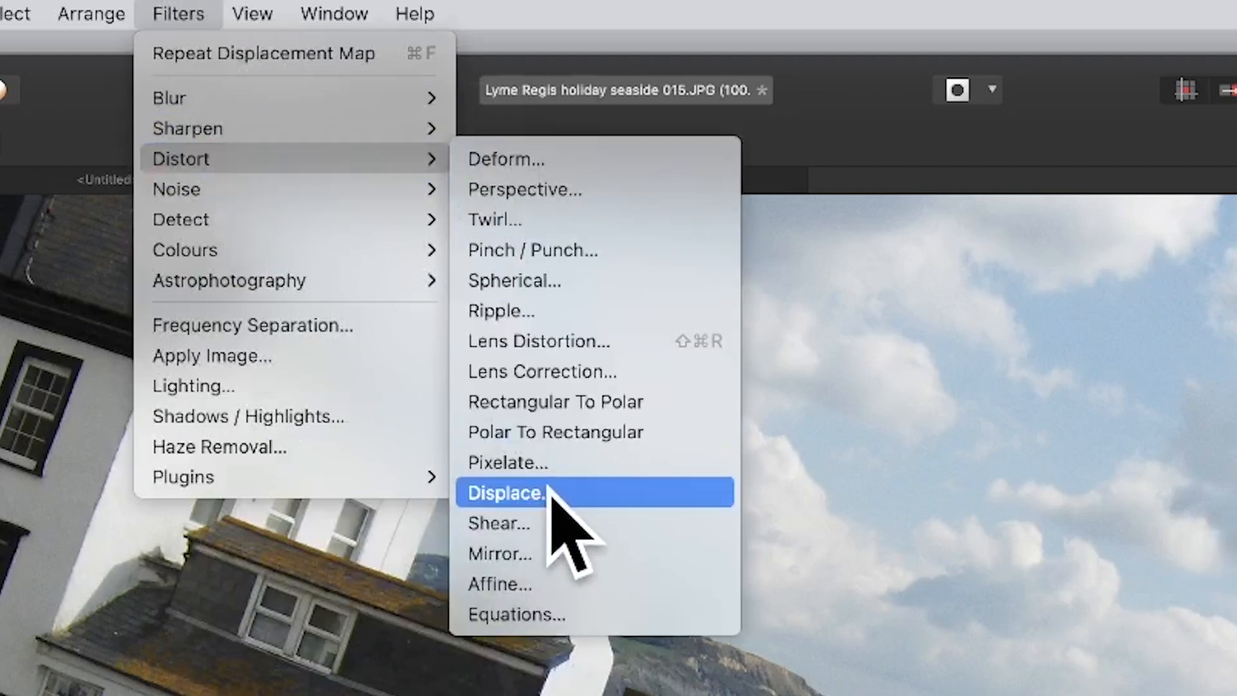
pyautogui.click(505, 492)
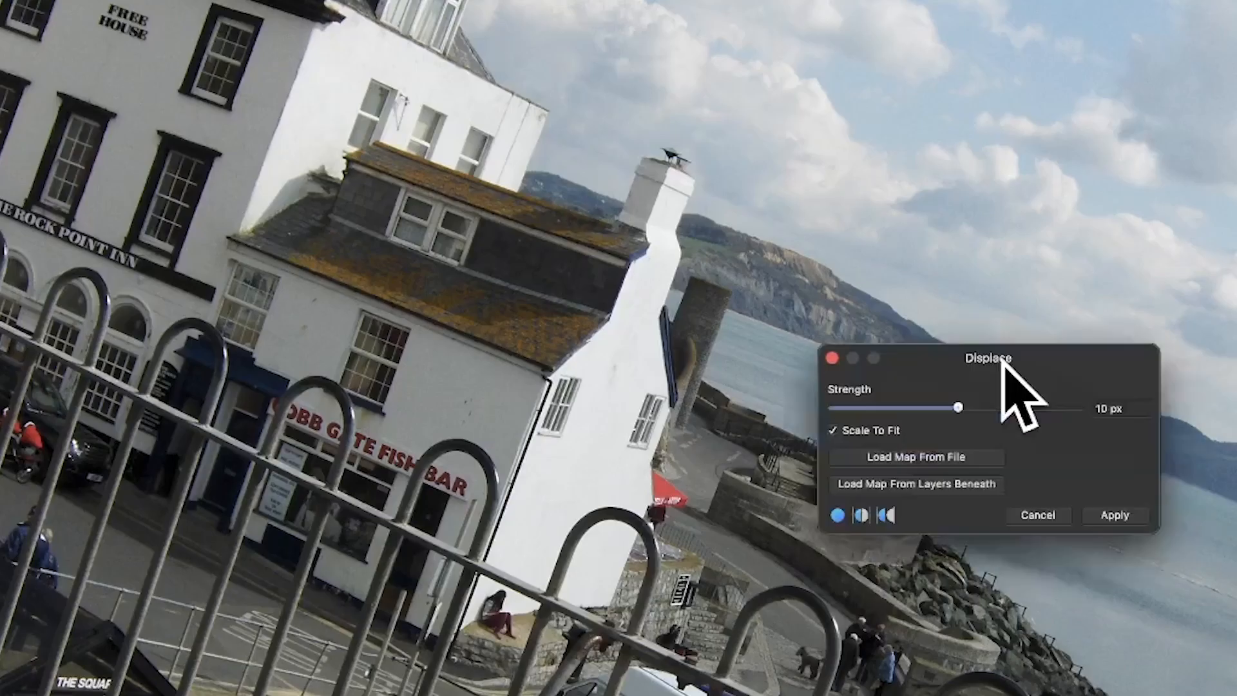
# Move the Displace dialog aside and load the displacement map from the sketch layers beneath.
pyautogui.moveTo(988, 358); pyautogui.dragTo(598, 162)
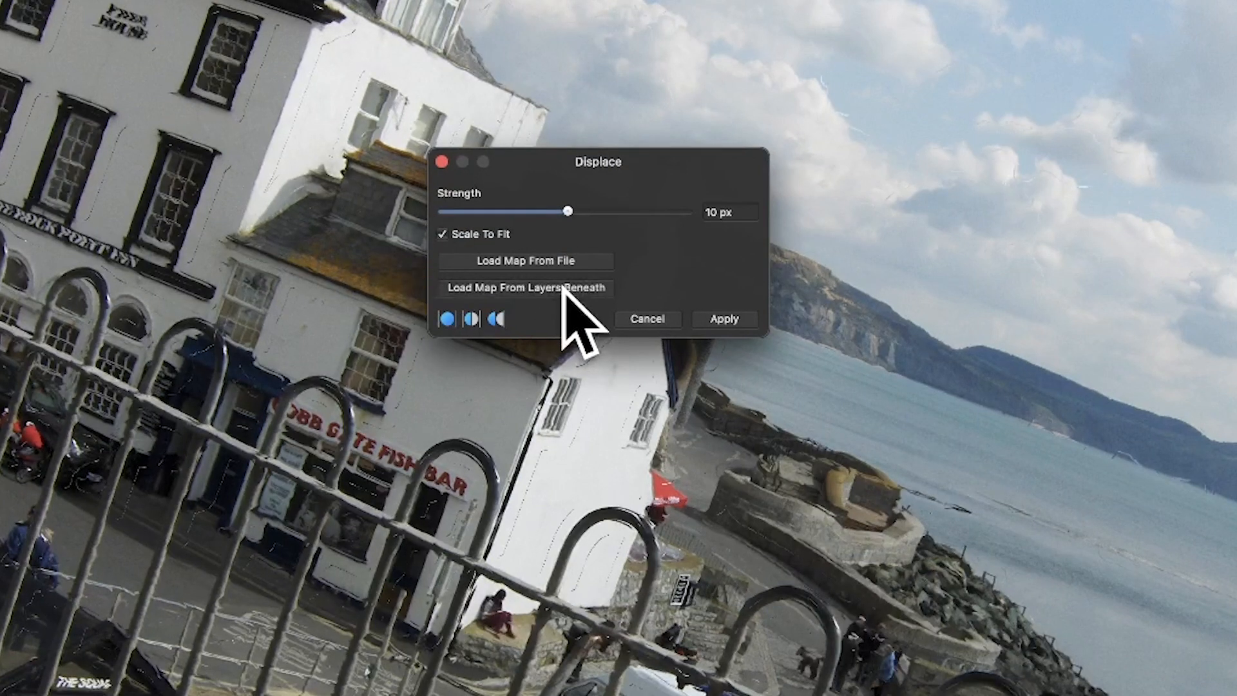
pyautogui.moveTo(1136, 126)
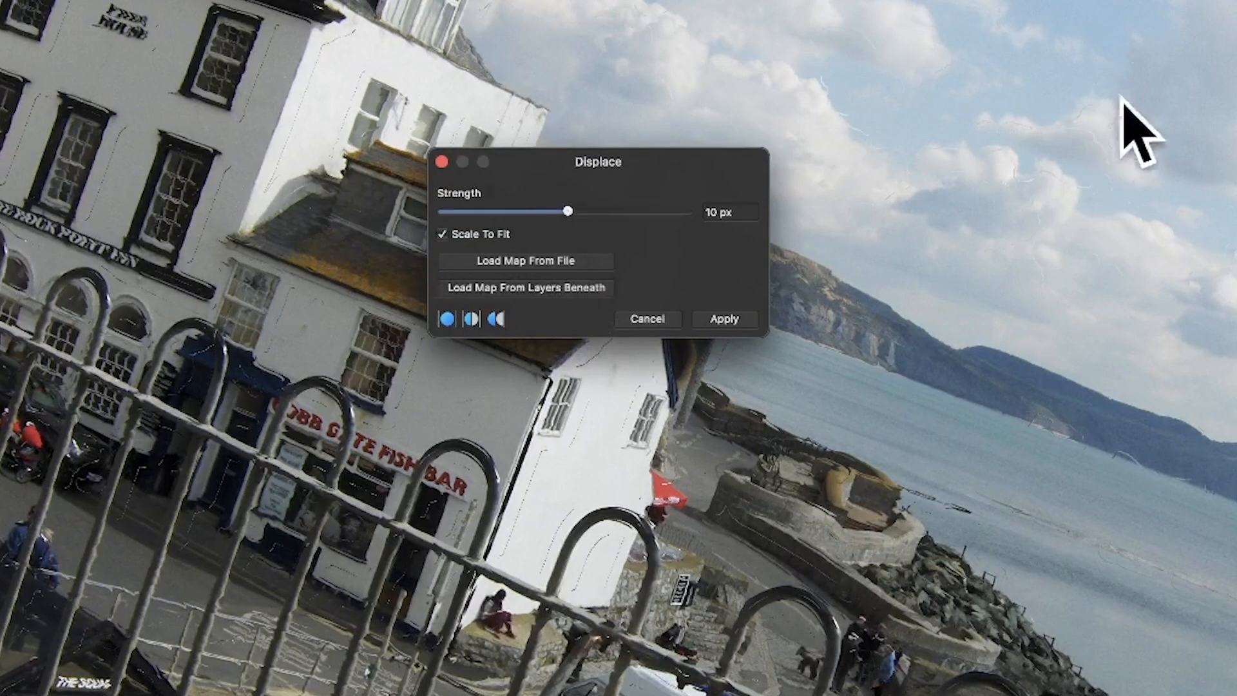
pyautogui.moveTo(884, 161)
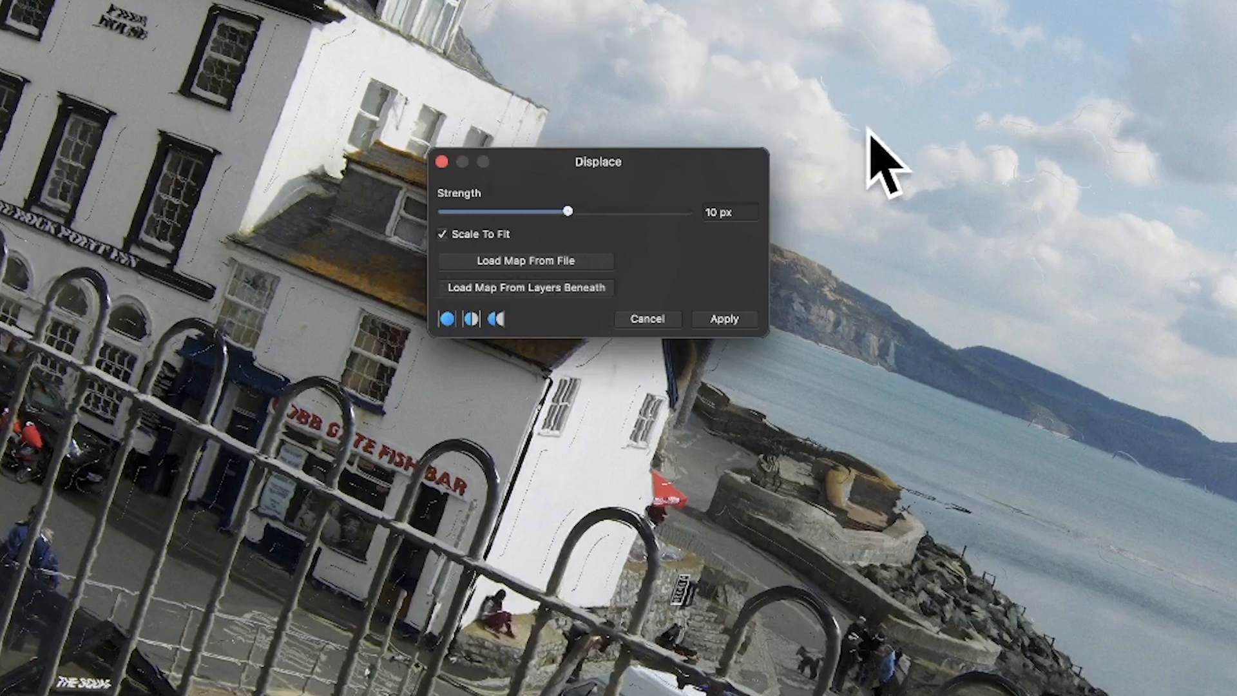
pyautogui.moveTo(1145, 169)
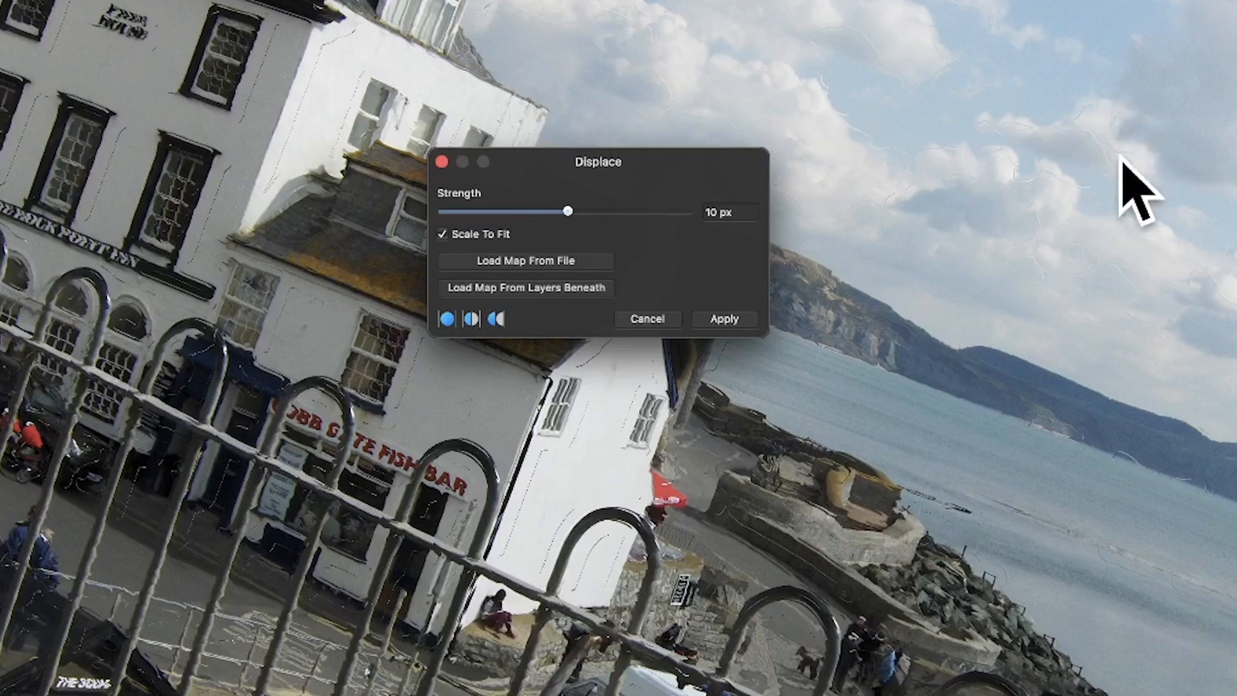
pyautogui.moveTo(619, 268)
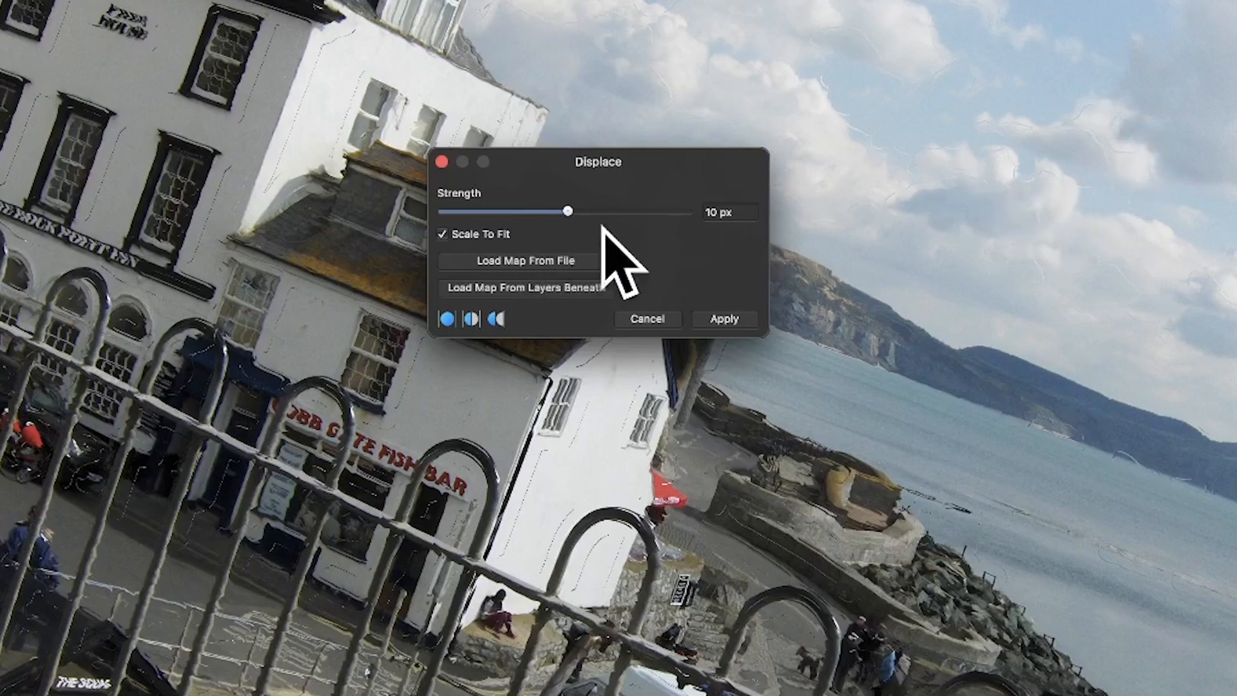
# Raise the Displace strength to around 258 px for a glassy, melted distortion of town and sky.
pyautogui.moveTo(569, 211); pyautogui.dragTo(583, 213)
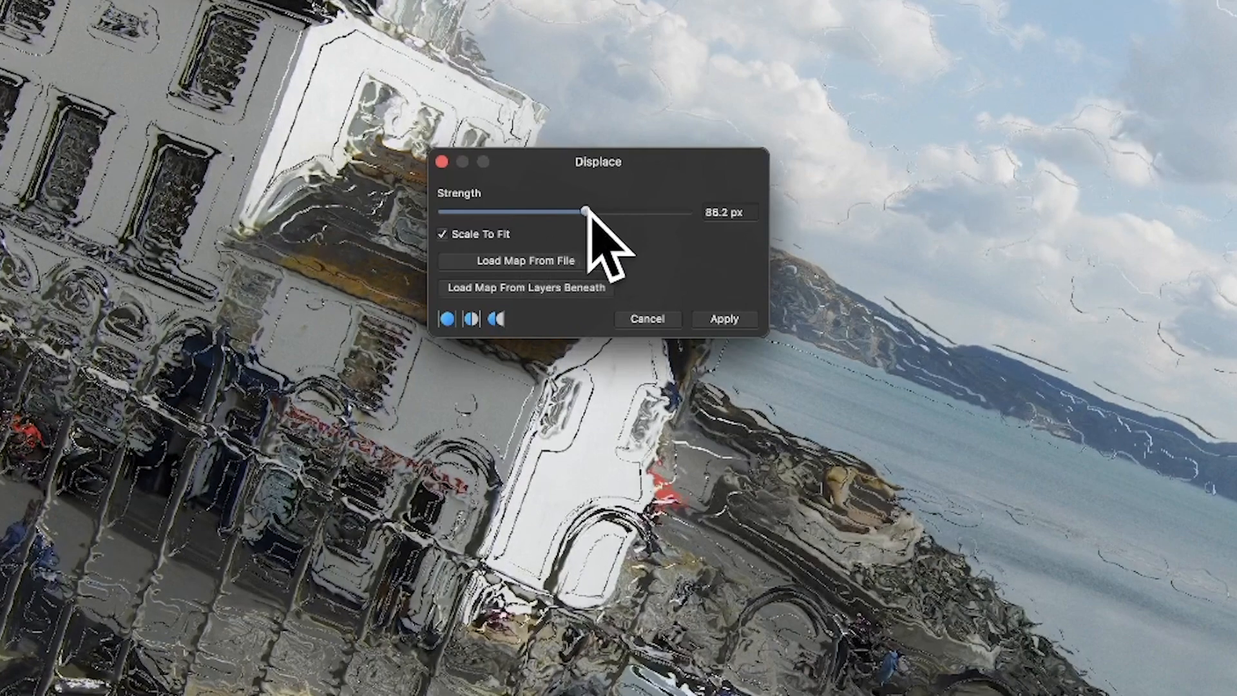
pyautogui.moveTo(583, 214); pyautogui.dragTo(631, 213)
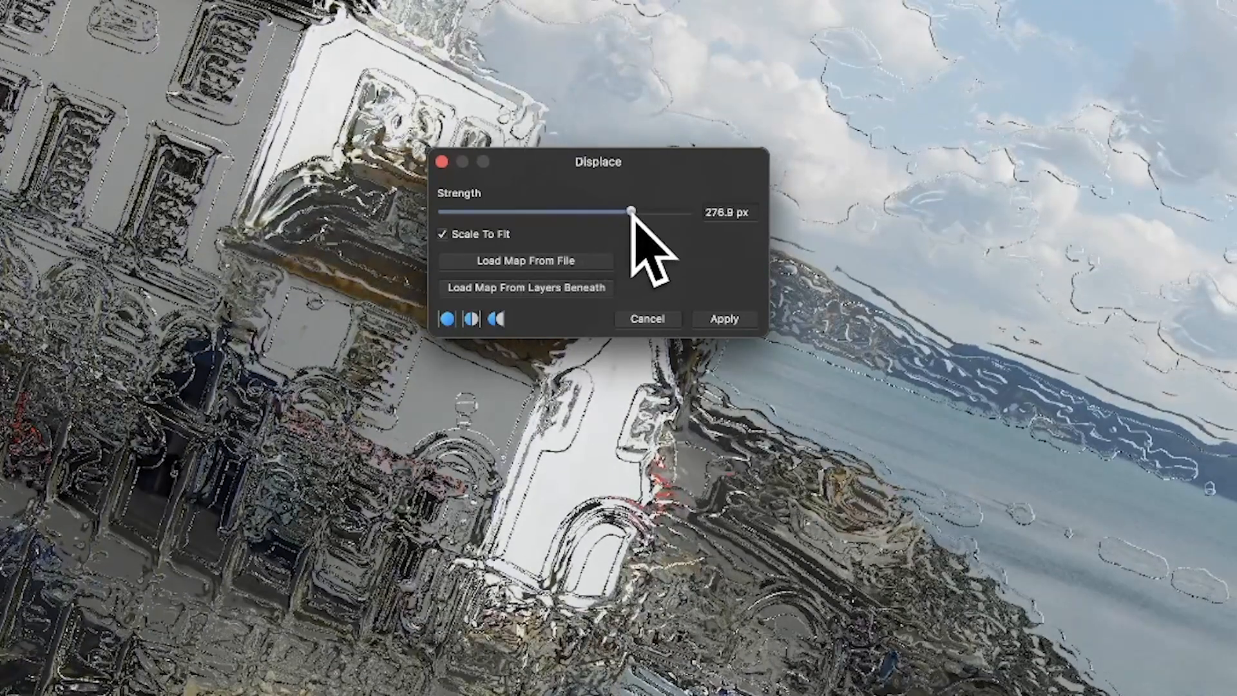
pyautogui.moveTo(629, 212); pyautogui.dragTo(622, 212)
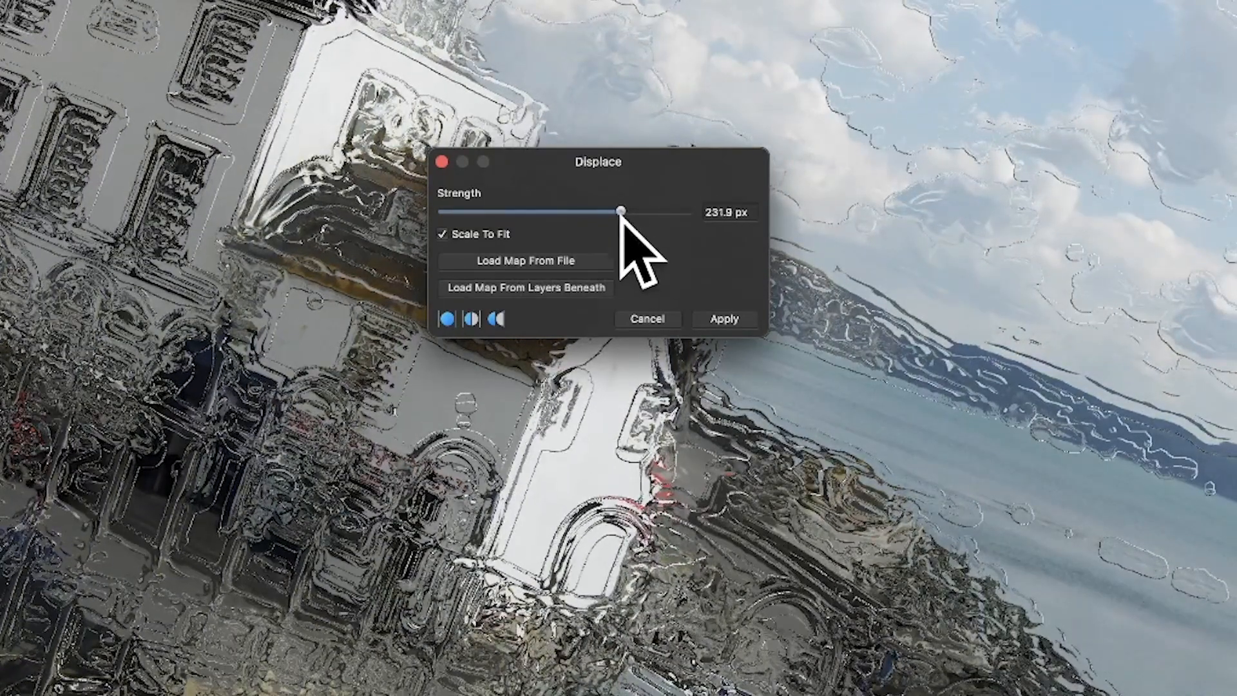
pyautogui.moveTo(620, 211); pyautogui.dragTo(619, 212)
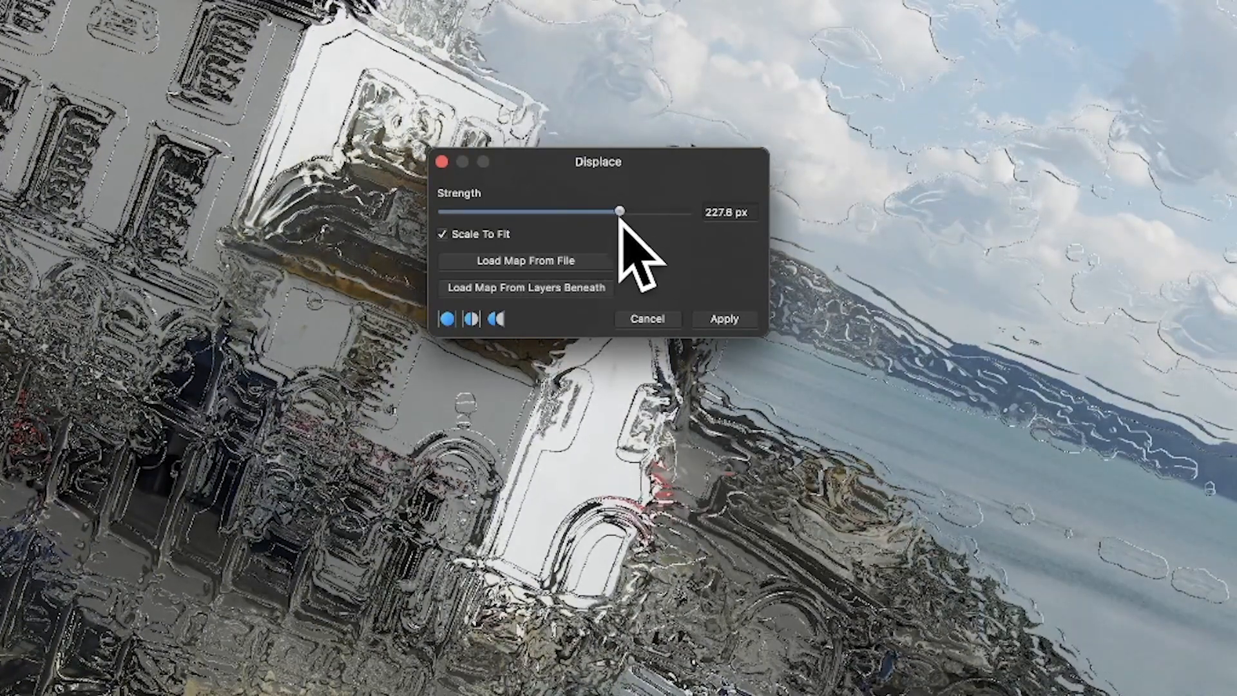
pyautogui.moveTo(621, 211); pyautogui.dragTo(630, 212)
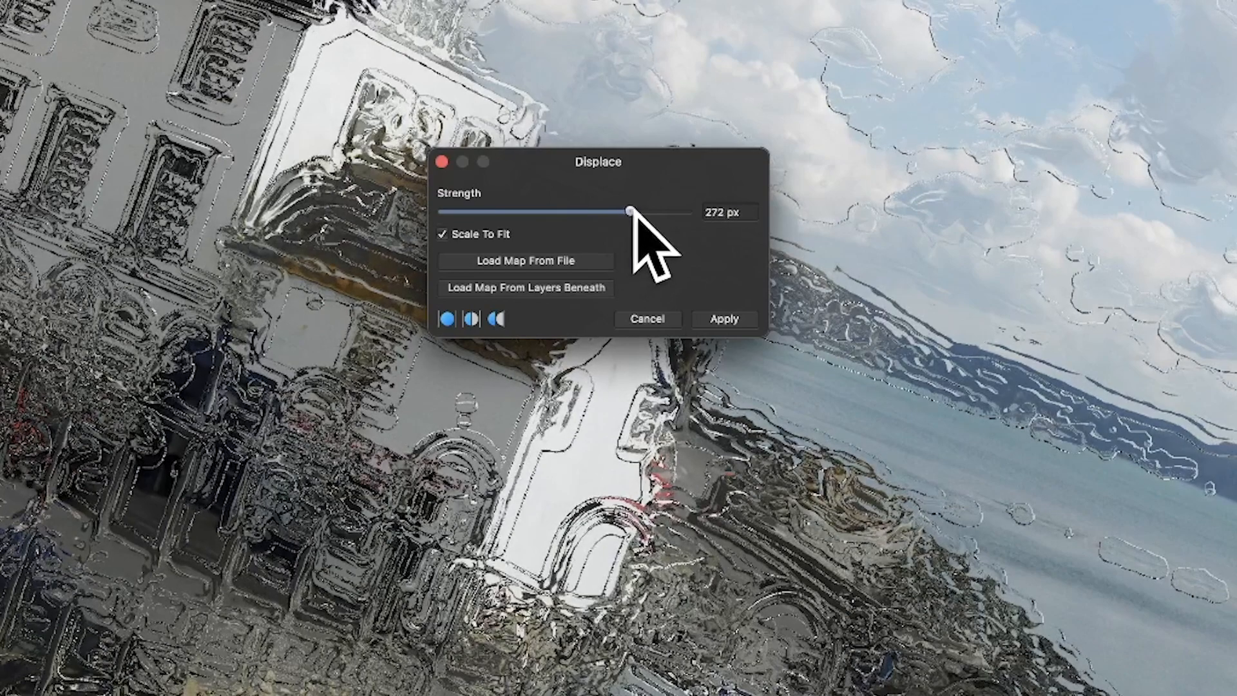
pyautogui.moveTo(598, 161); pyautogui.dragTo(949, 144)
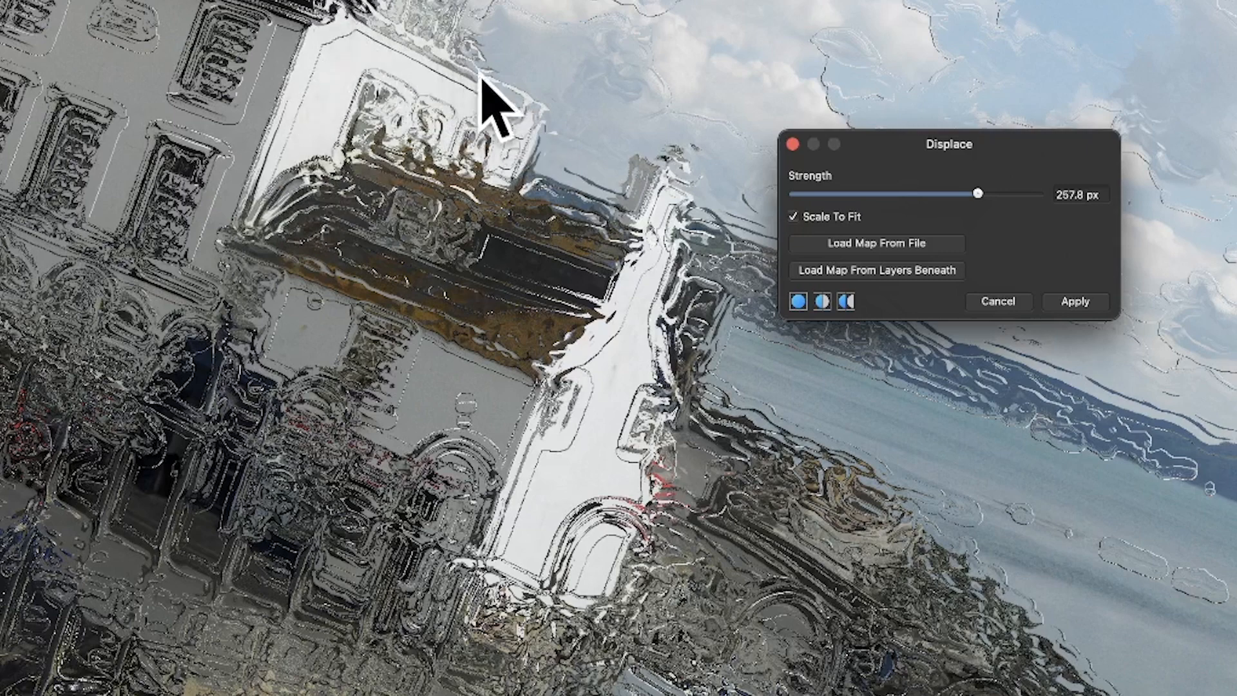
pyautogui.moveTo(1199, 315)
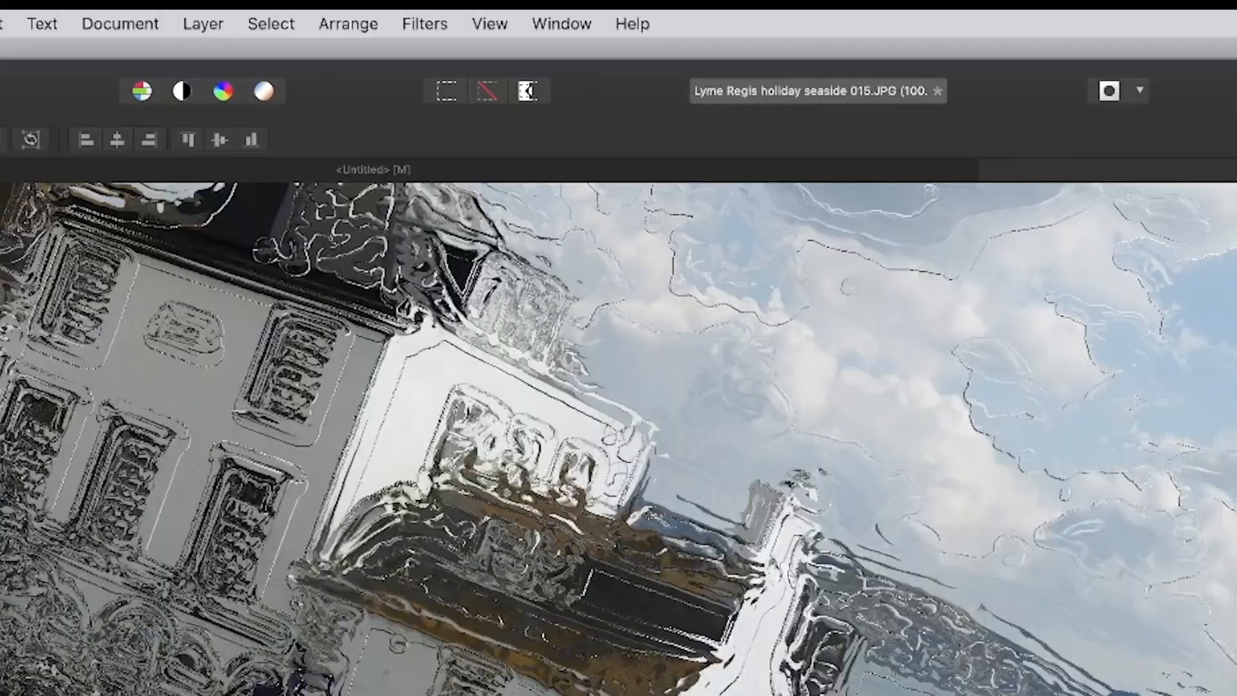
pyautogui.moveTo(485, 252)
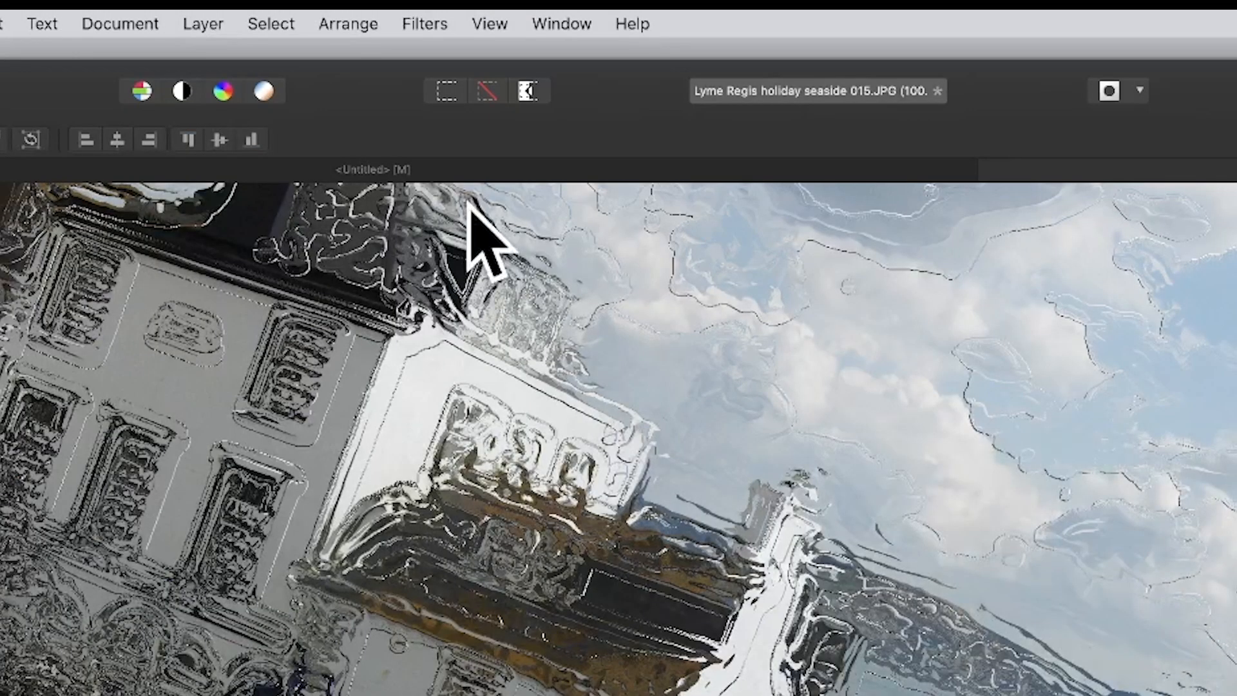
pyautogui.moveTo(438, 43)
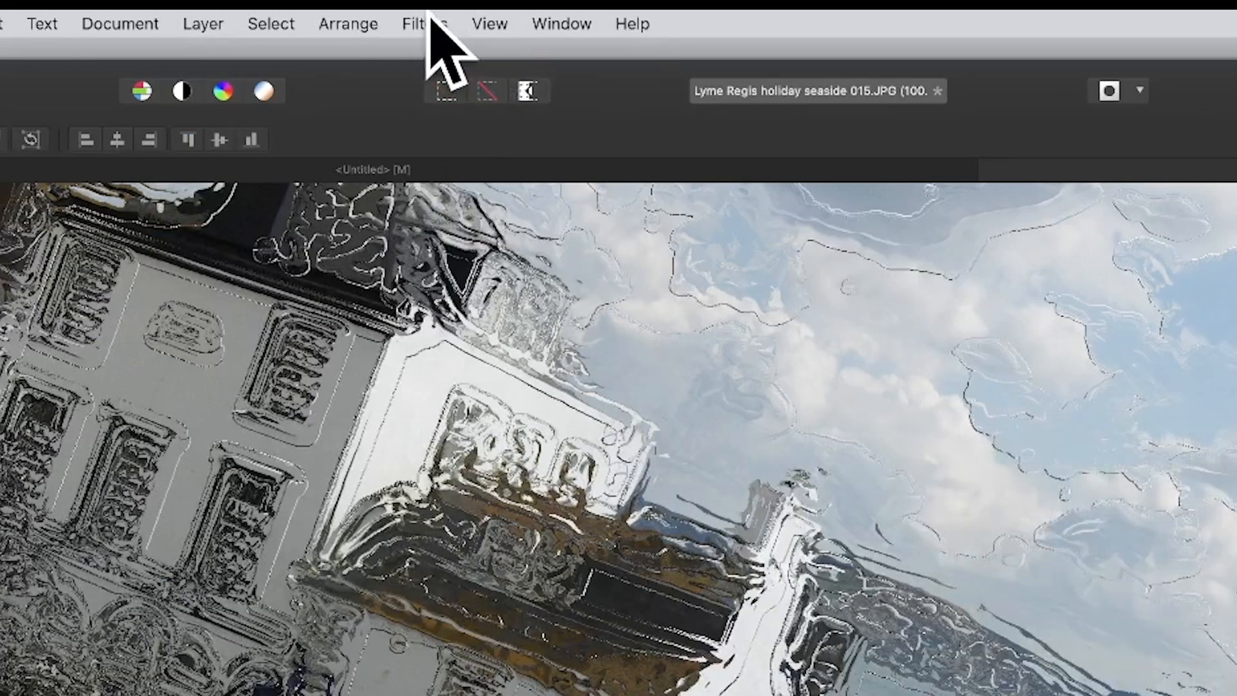
# Bring up the Fade command for the just-applied Displace filter from the menu.
pyautogui.click(201, 24)
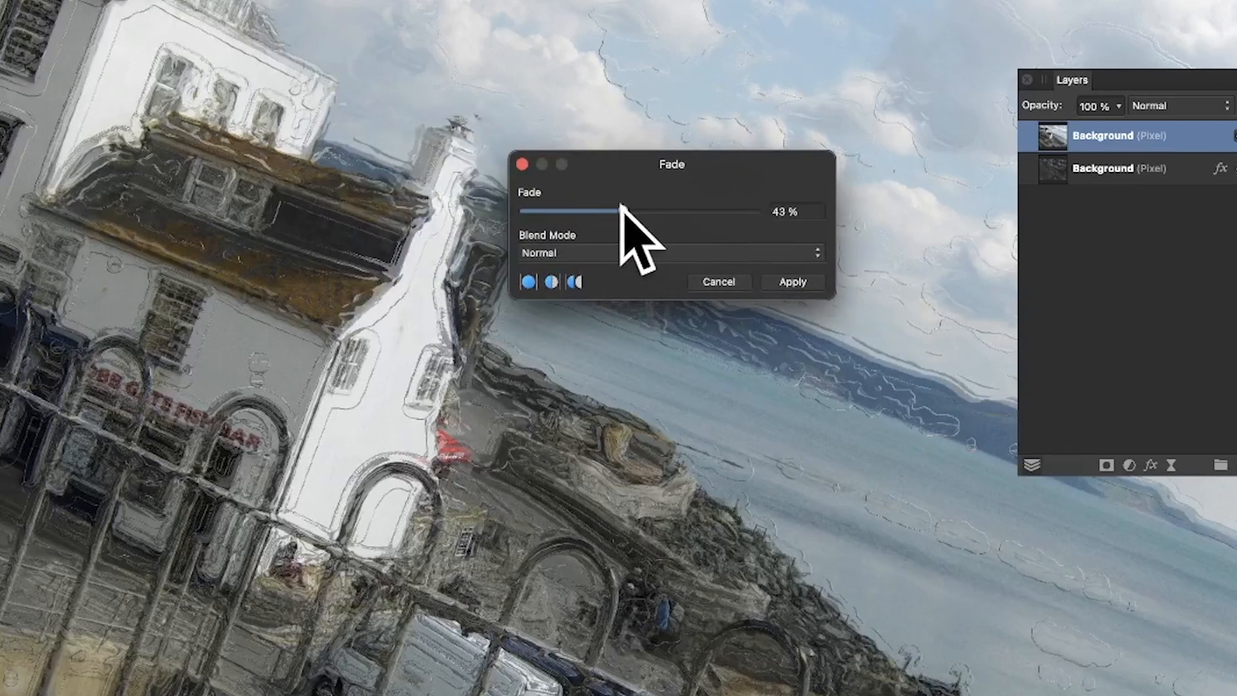
# Set the fade to 31% with Darker Colour blending and apply it to the photo.
pyautogui.moveTo(623, 211); pyautogui.dragTo(661, 211)
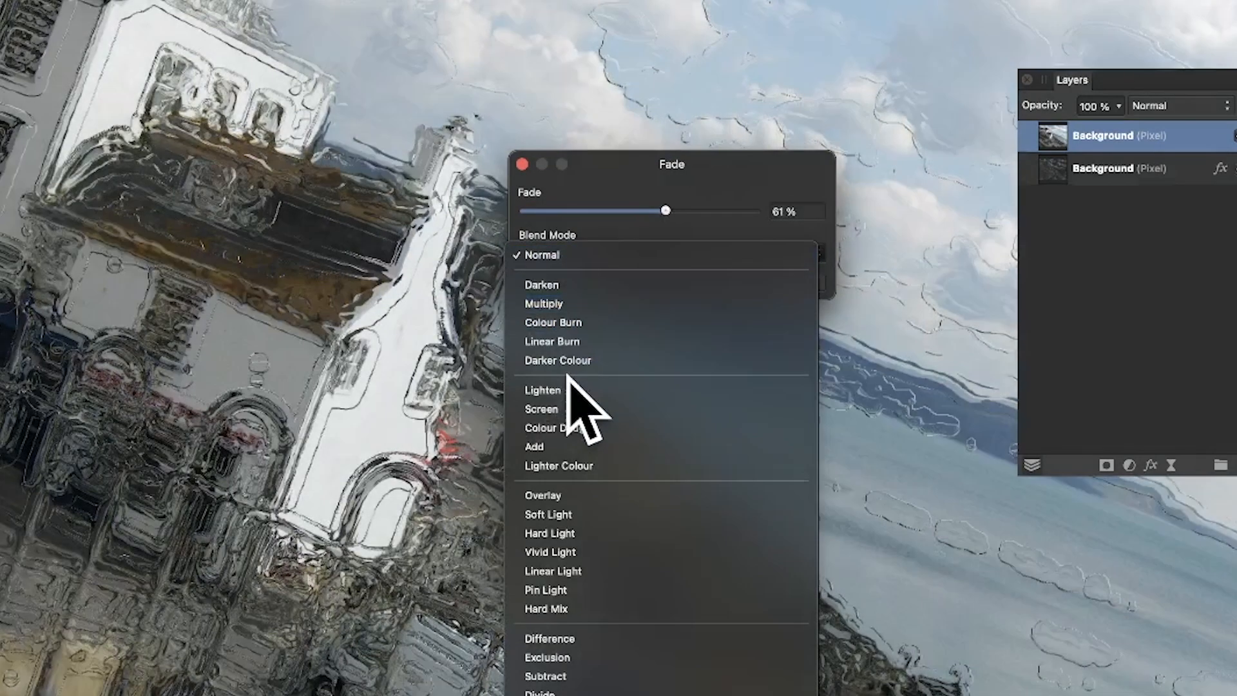
pyautogui.click(558, 359)
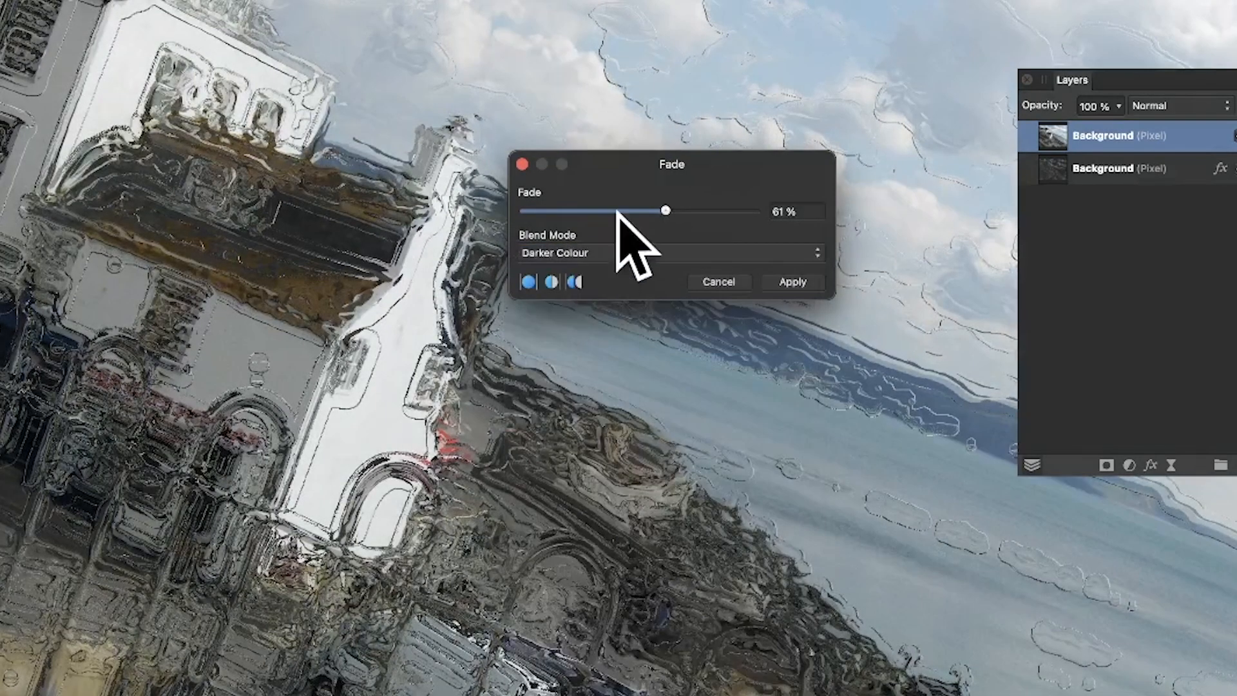
pyautogui.moveTo(665, 211); pyautogui.dragTo(579, 210)
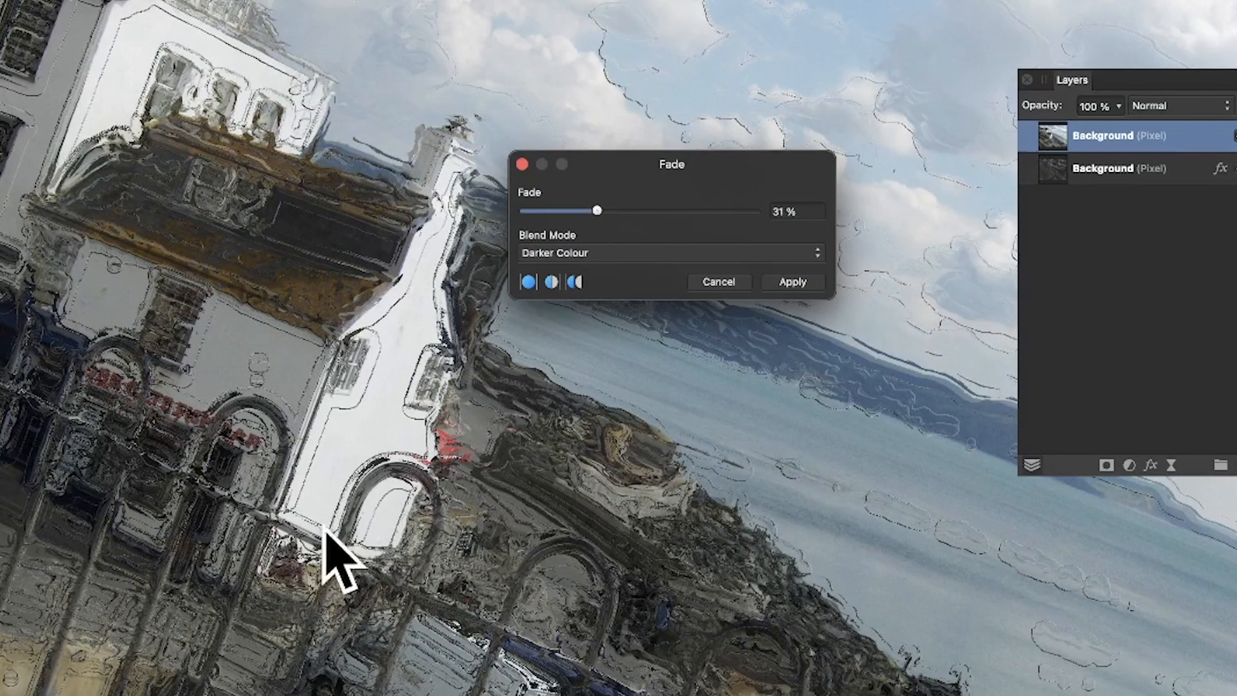
pyautogui.moveTo(378, 284)
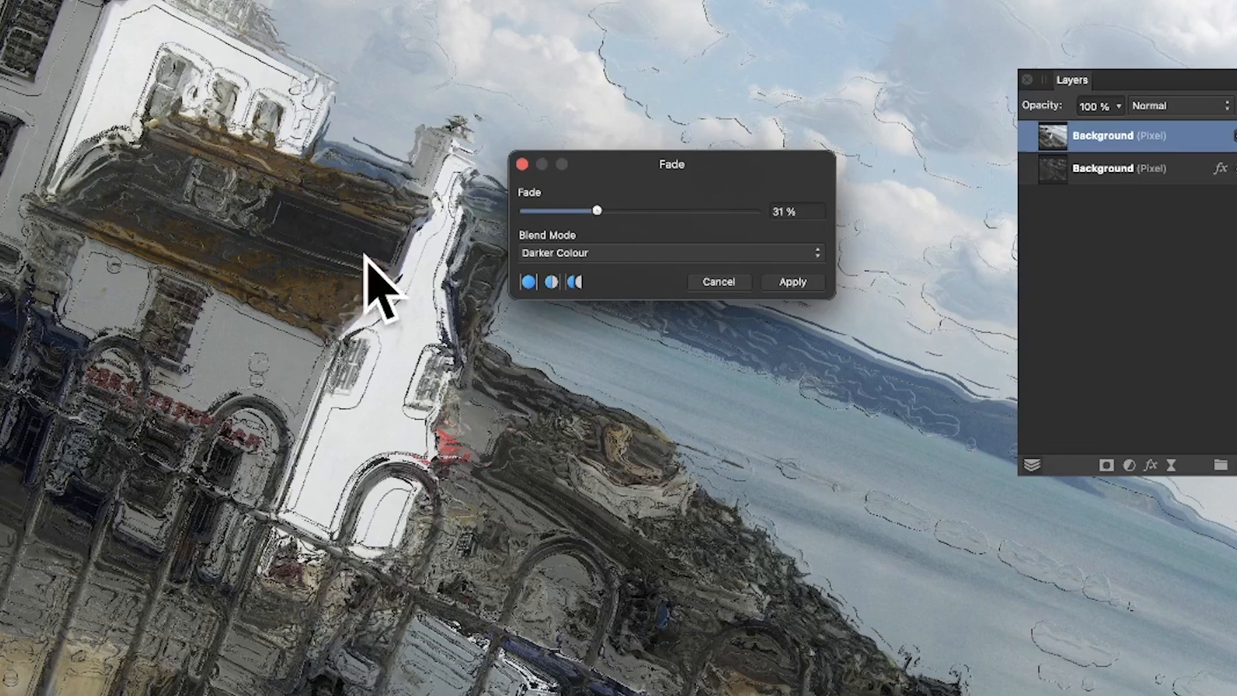
pyautogui.moveTo(358, 308)
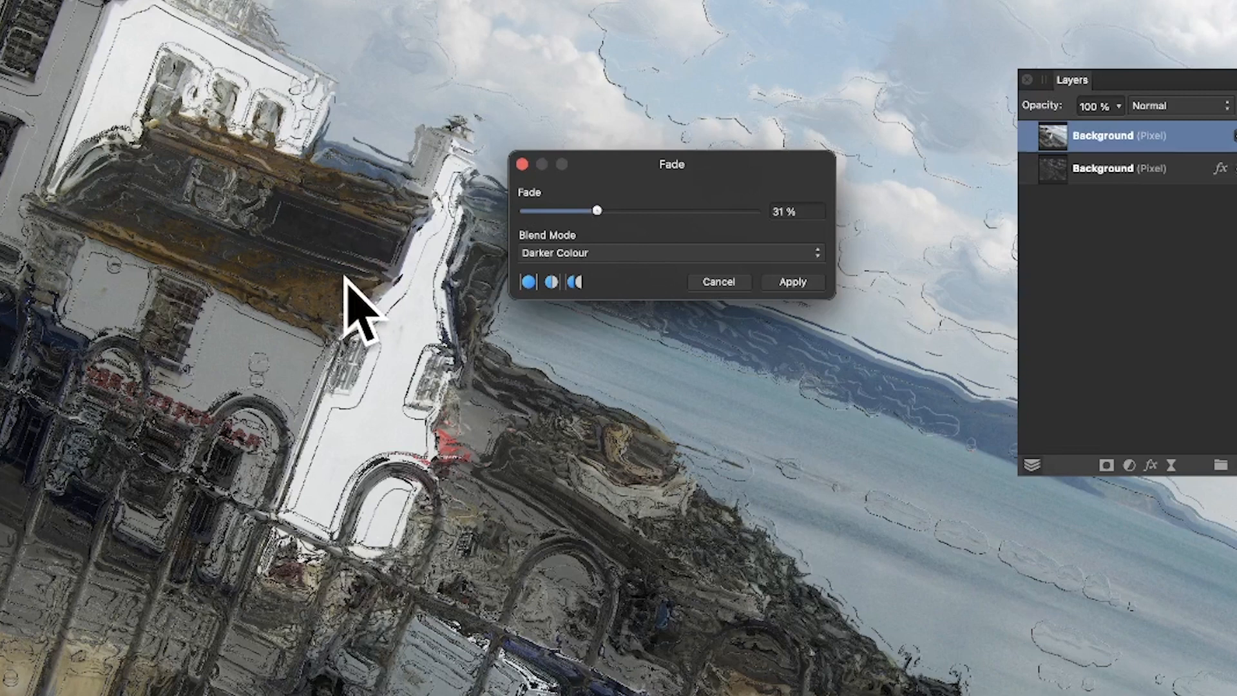
pyautogui.moveTo(477, 284)
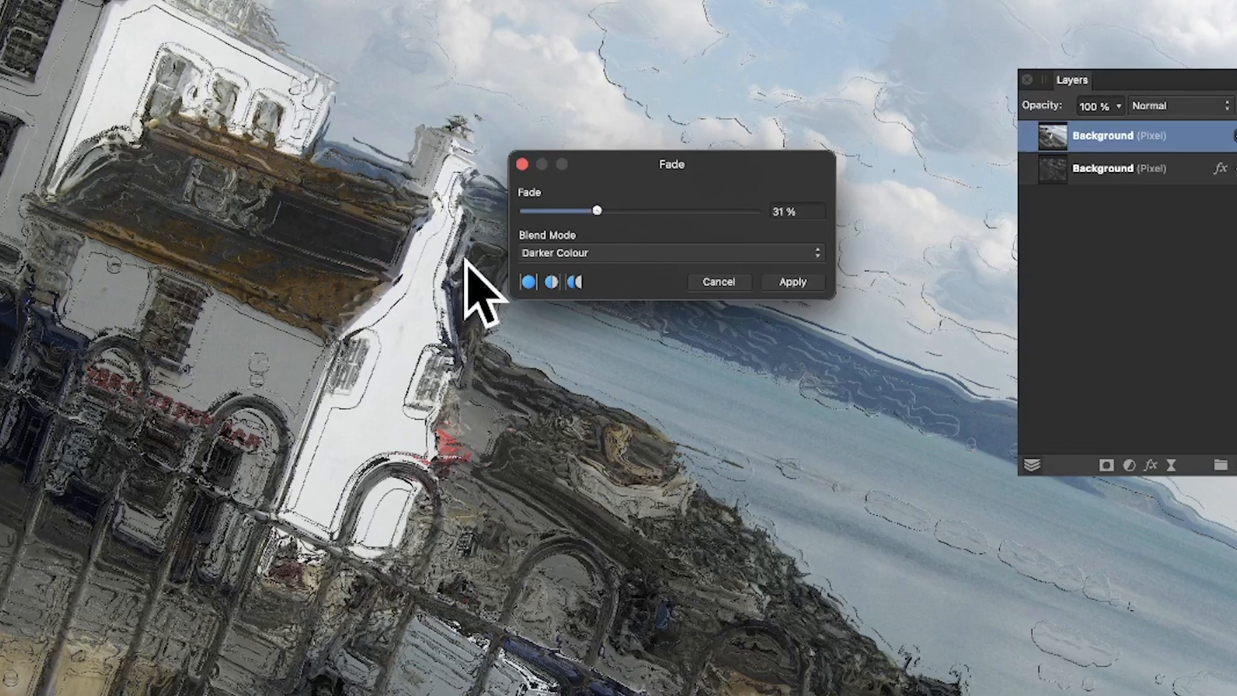
pyautogui.click(792, 281)
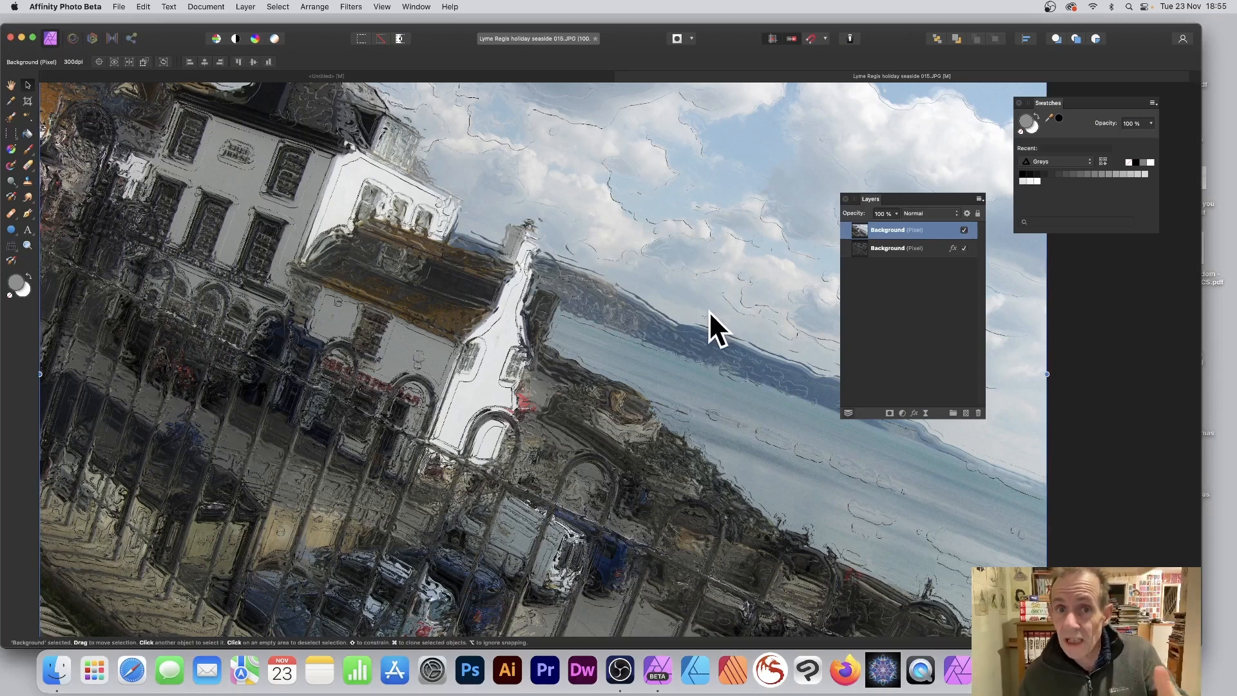
pyautogui.moveTo(701, 306)
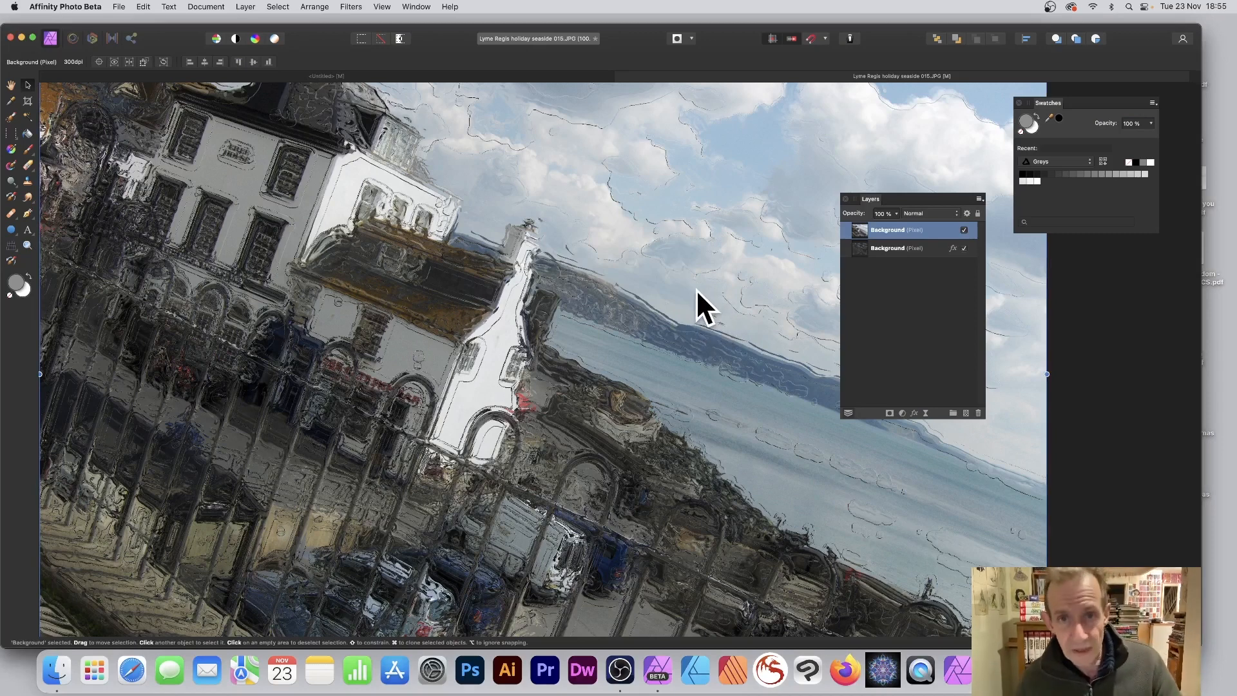